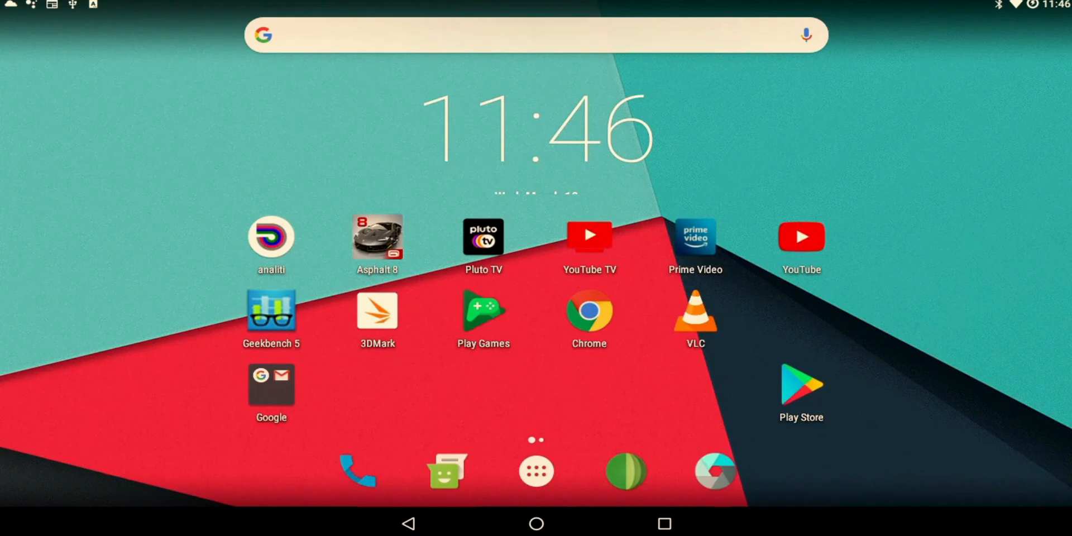
{"action": "mouse_move", "coordinate": [277, 192]}
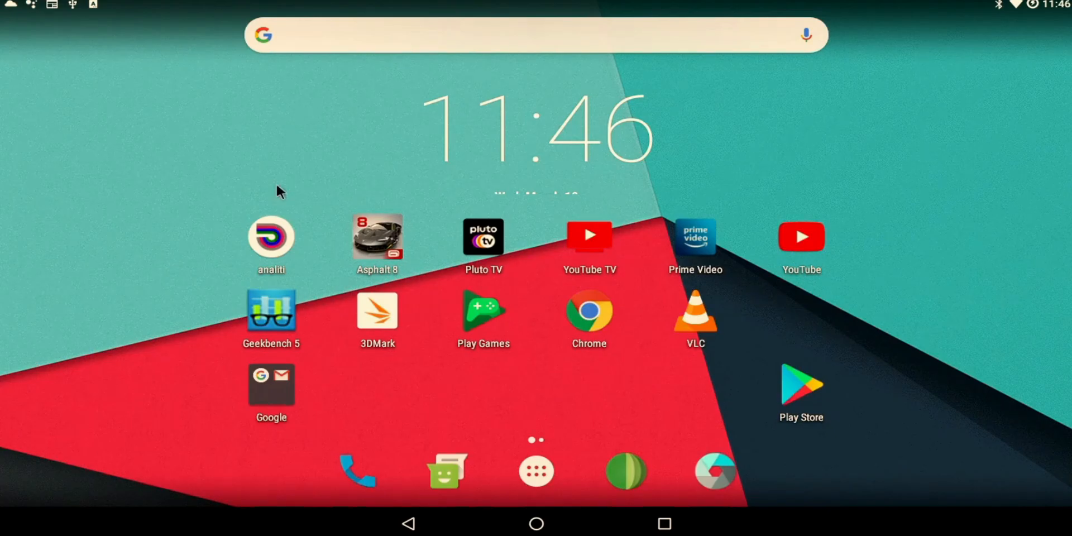
{"action": "mouse_move", "coordinate": [58, 312]}
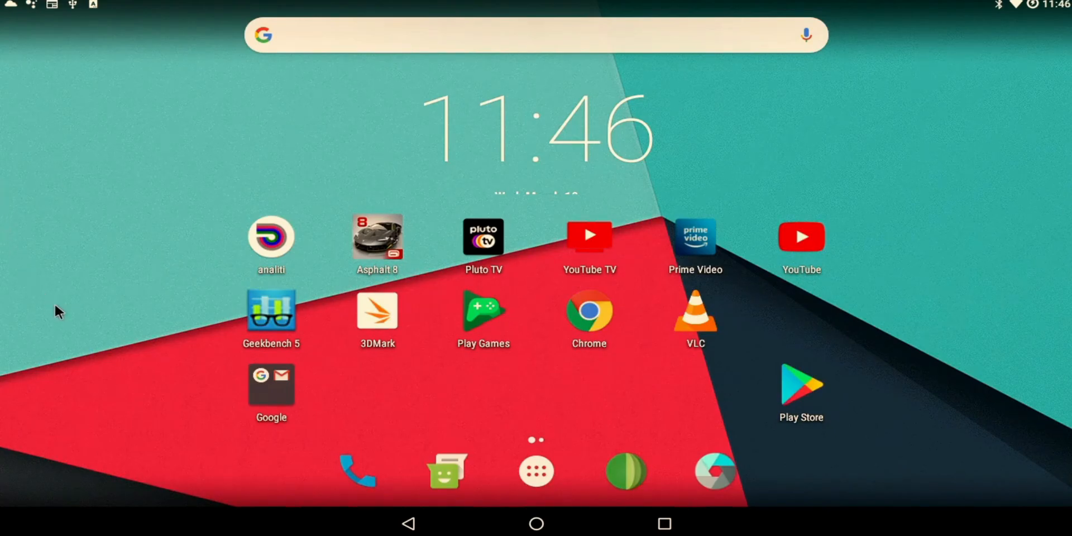
Launch YouTube from the home screen to reach a channel page of playlists
{"action": "left_click", "coordinate": [801, 236]}
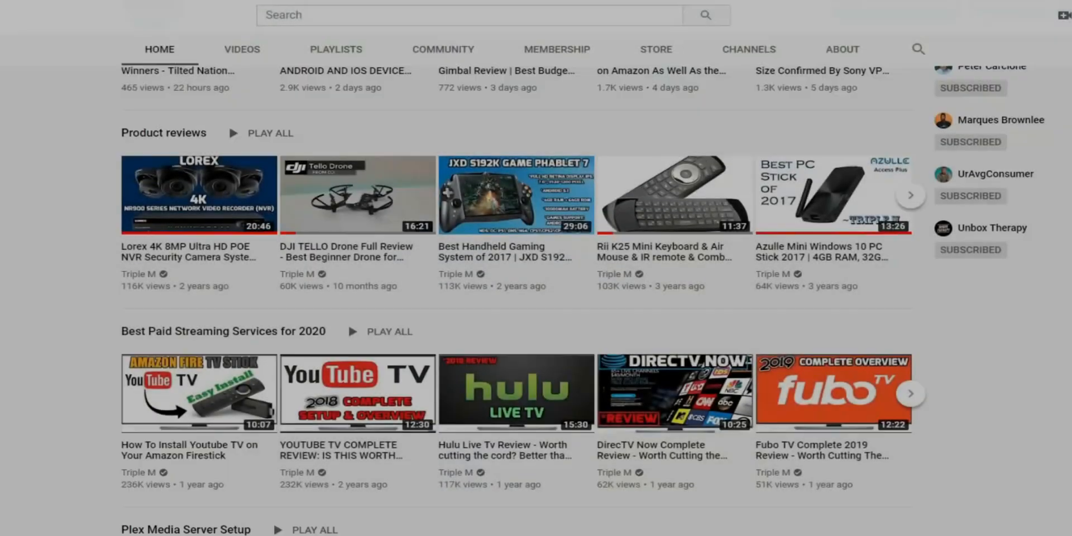
Scroll the Triple M channel, subscribe, and turn on notifications for new videos
{"action": "scroll", "scroll_direction": "down", "scroll_amount": 3}
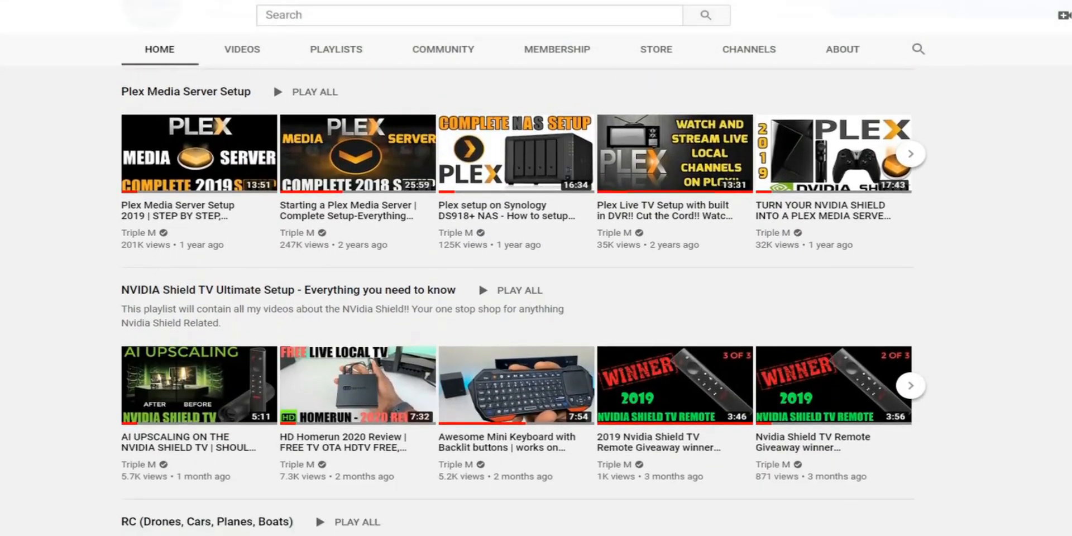
{"action": "scroll", "scroll_direction": "down", "scroll_amount": 3}
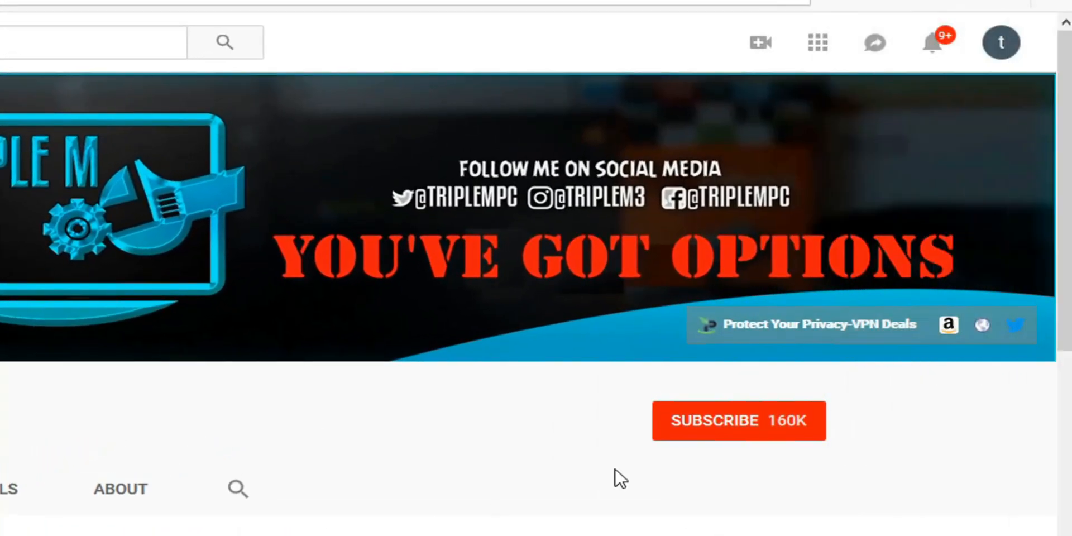
{"action": "left_click", "coordinate": [738, 420]}
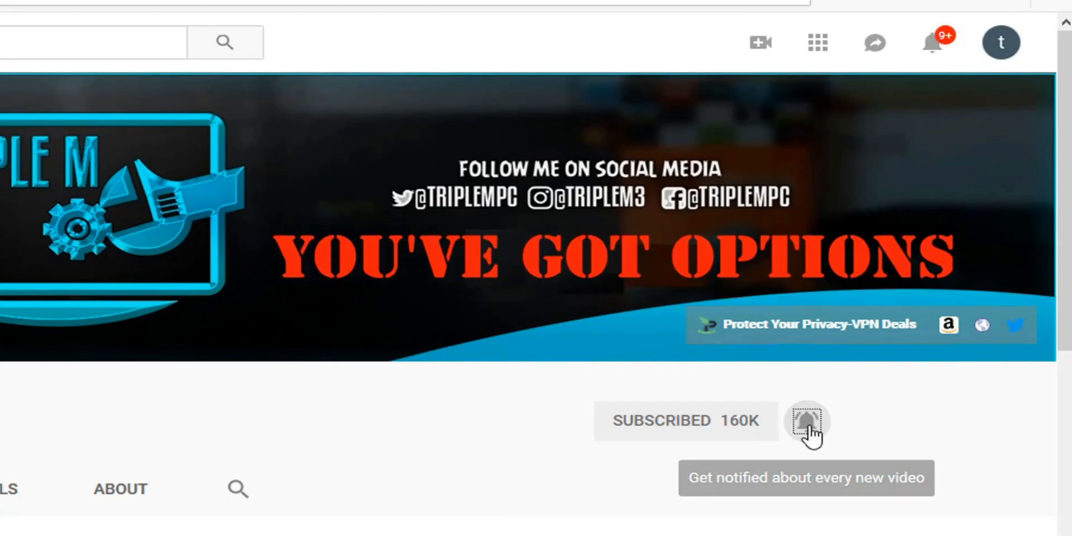
{"action": "left_click", "coordinate": [806, 420]}
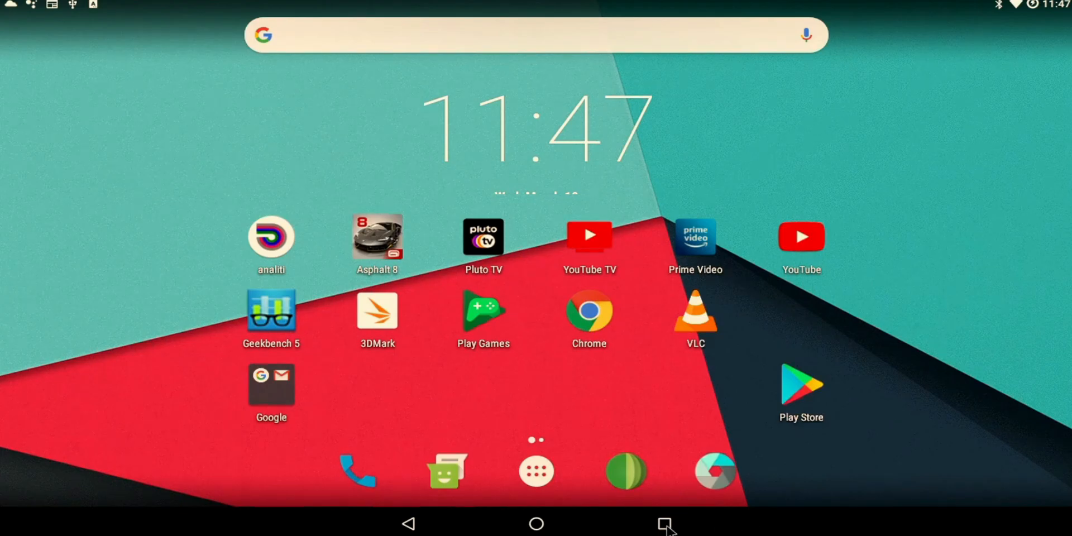
Check the Wi-Fi list (connected to MY MOJO), then launch Settings from the home screen
{"action": "left_click", "coordinate": [667, 524]}
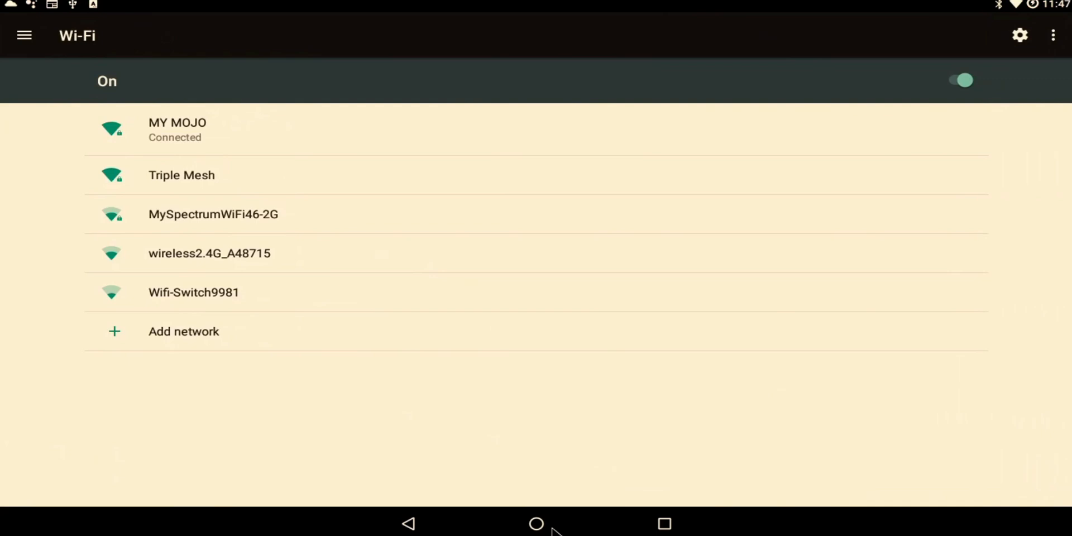
{"action": "left_click", "coordinate": [536, 524]}
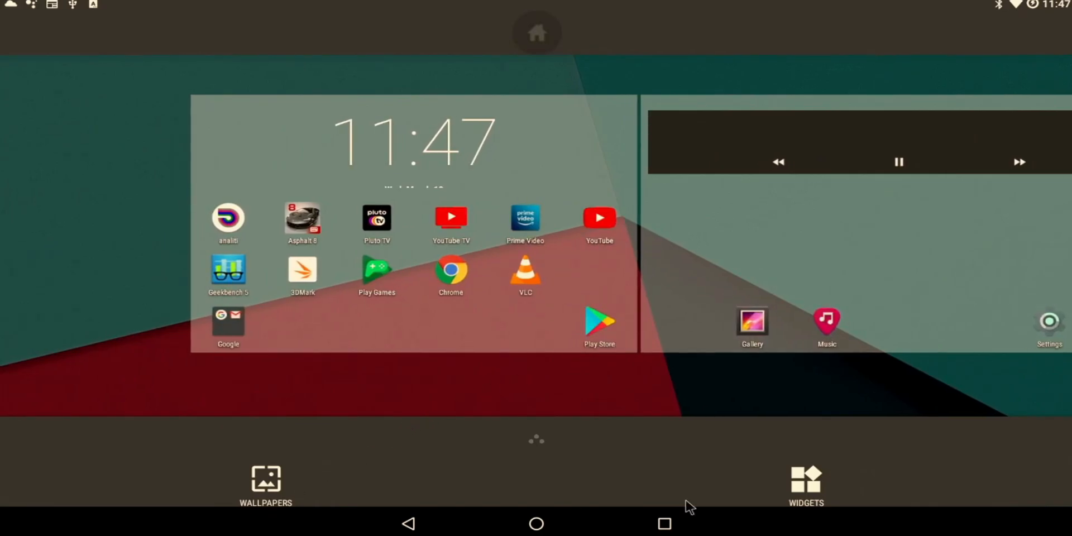
{"action": "left_click", "coordinate": [265, 478]}
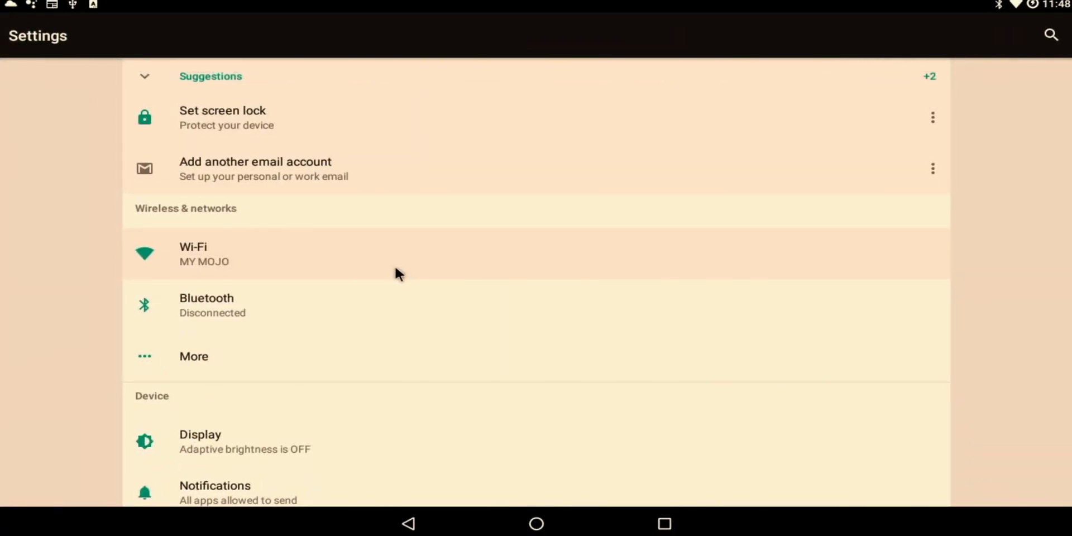
{"action": "mouse_move", "coordinate": [403, 256]}
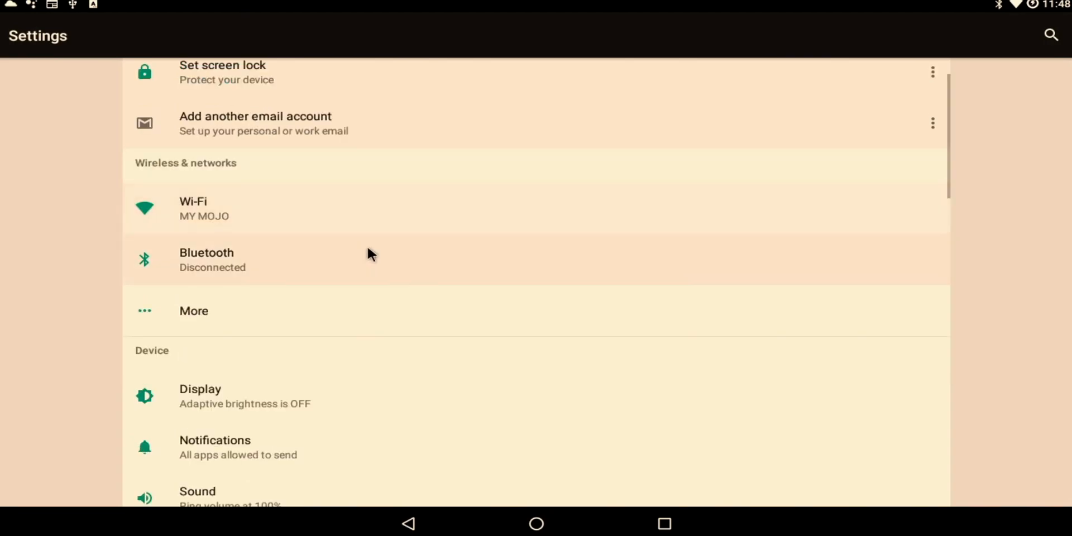
{"action": "scroll", "scroll_direction": "down", "scroll_amount": 3}
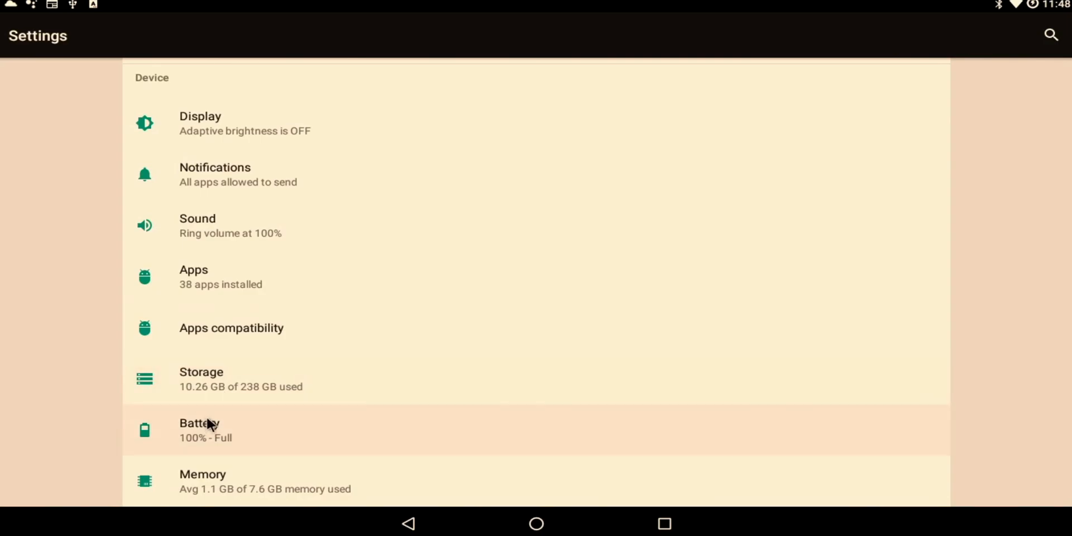
{"action": "mouse_move", "coordinate": [226, 413]}
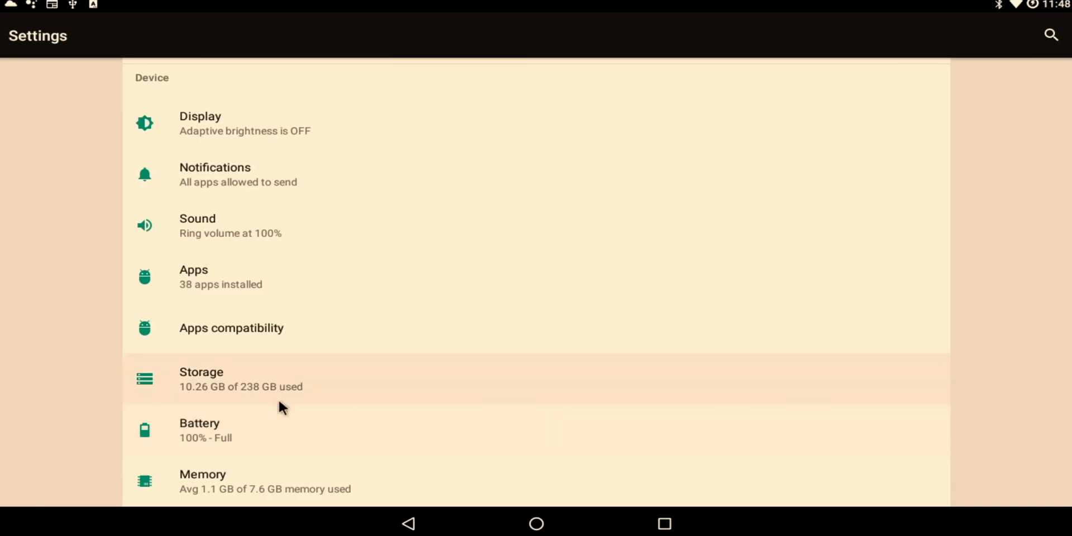
{"action": "scroll", "scroll_direction": "down", "scroll_amount": 3}
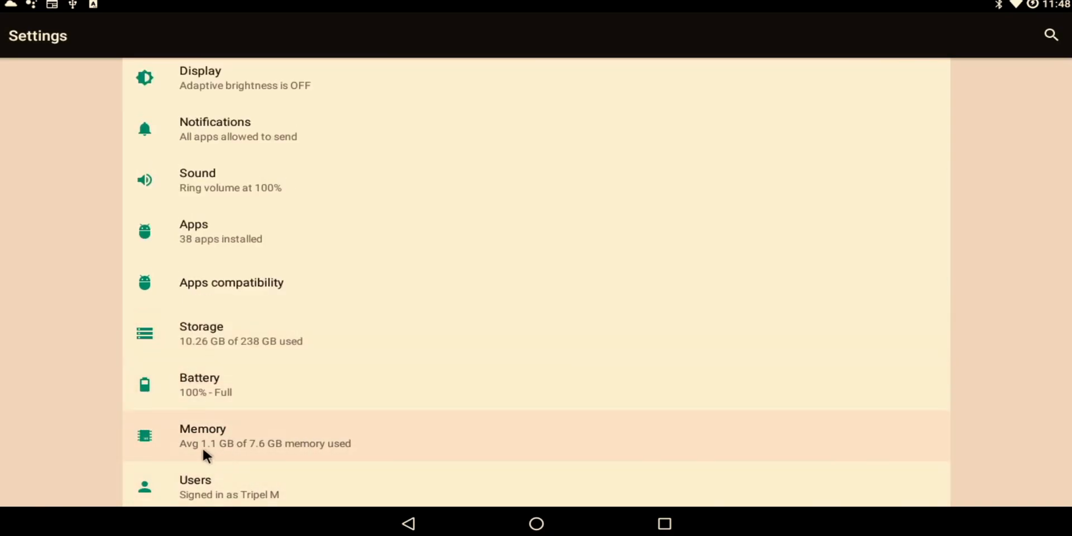
{"action": "mouse_move", "coordinate": [217, 458]}
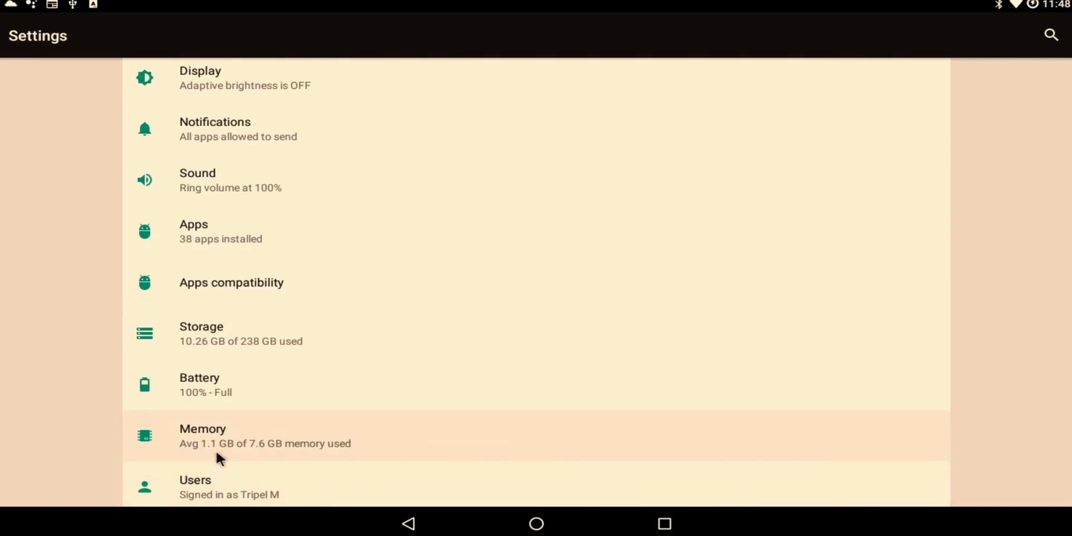
{"action": "mouse_move", "coordinate": [306, 469]}
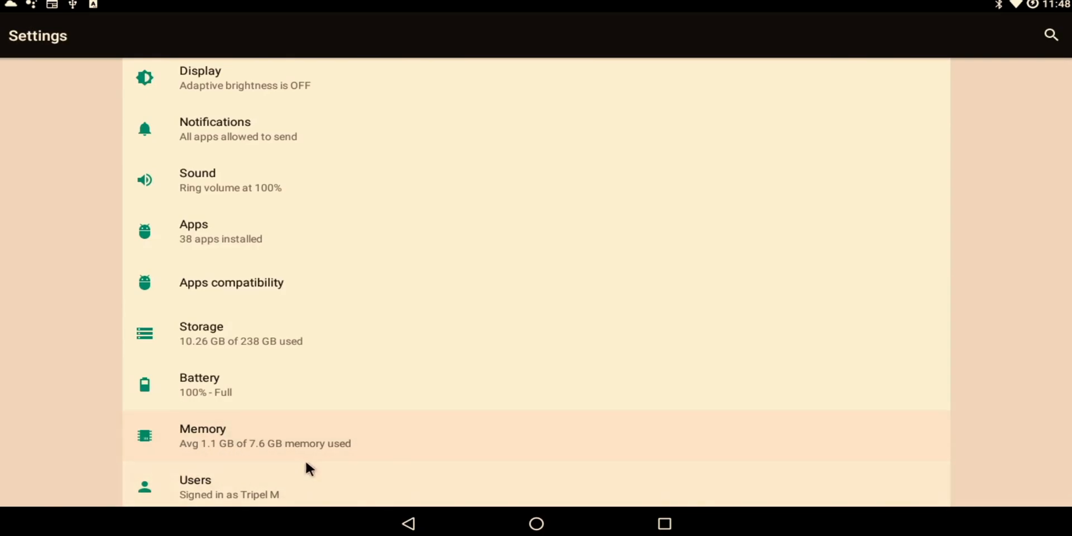
{"action": "mouse_move", "coordinate": [391, 455]}
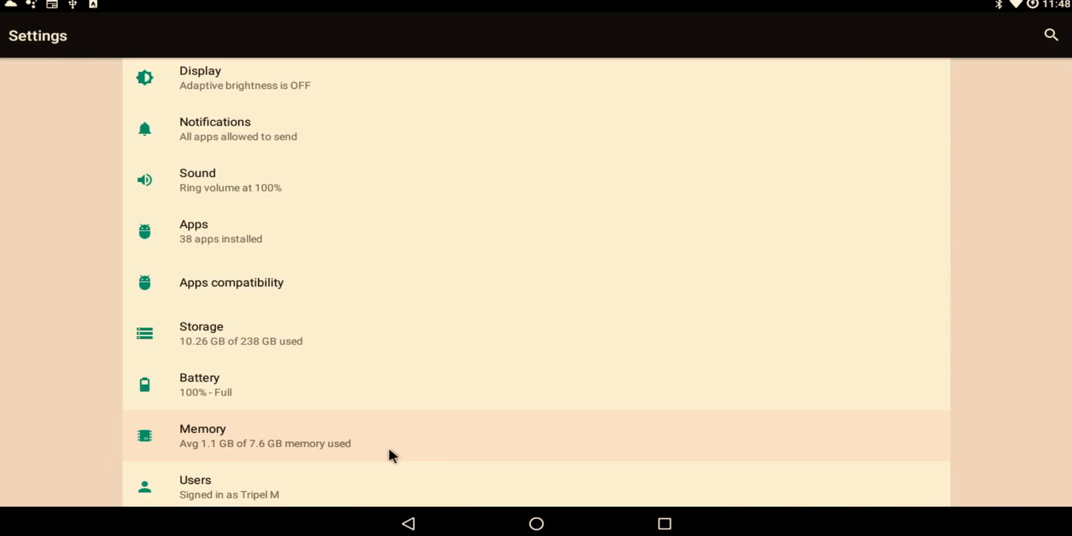
{"action": "mouse_move", "coordinate": [399, 454]}
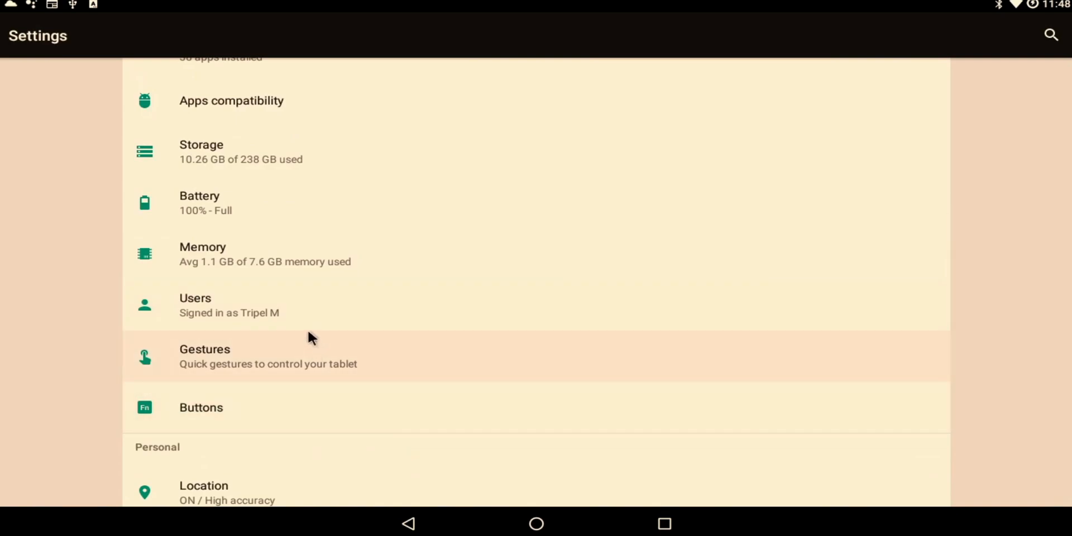
{"action": "scroll", "scroll_direction": "down", "scroll_amount": 3}
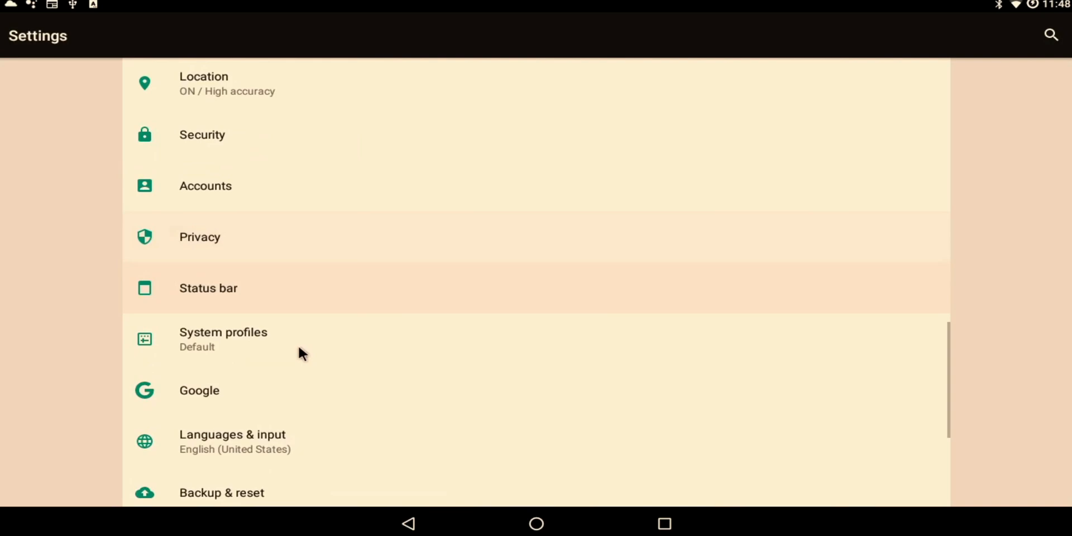
{"action": "scroll", "scroll_direction": "down", "scroll_amount": 3}
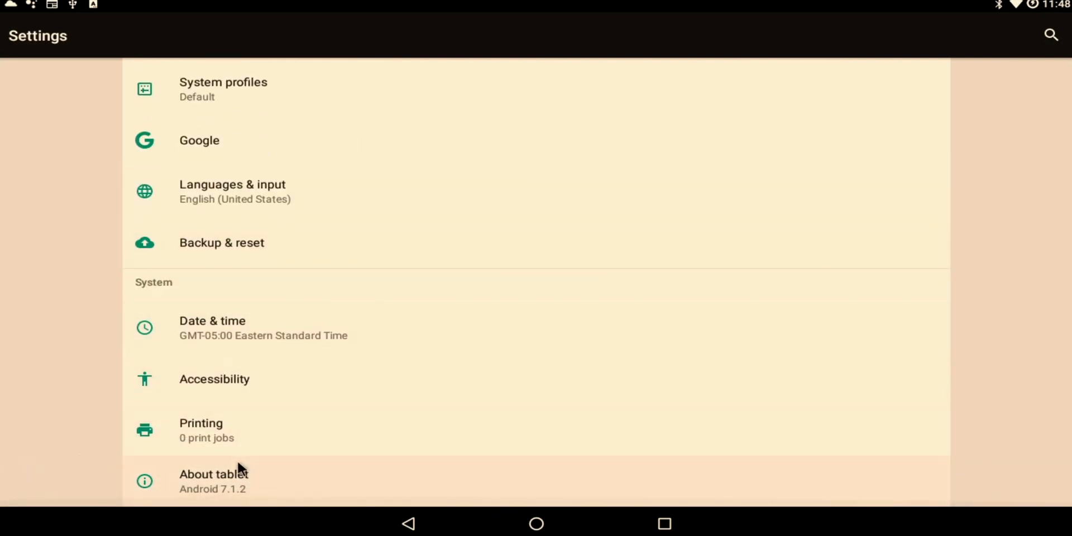
{"action": "left_click", "coordinate": [213, 474]}
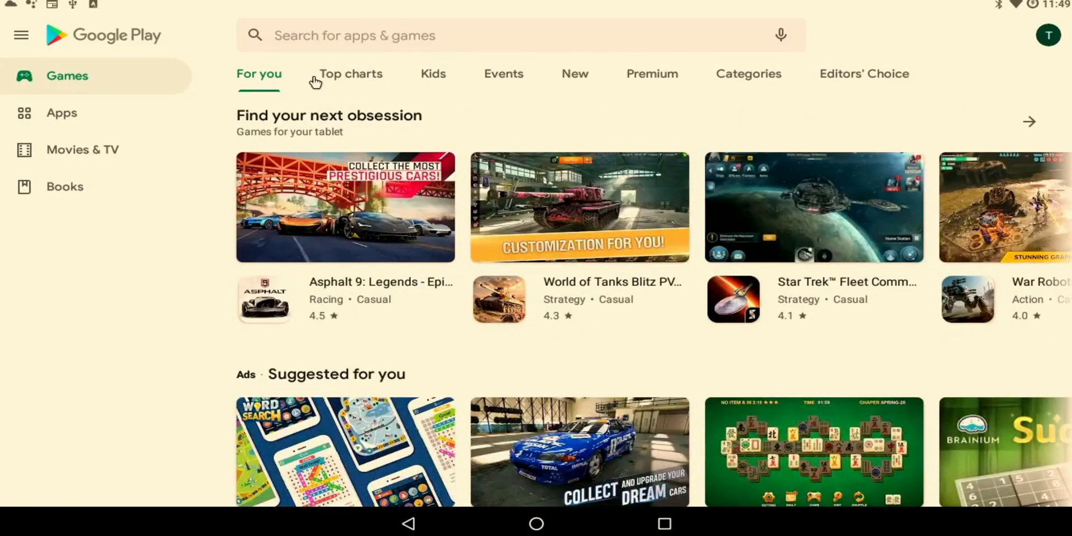
Browse Play Store game categories, search 'chrome', and open Google Chrome from its listing
{"action": "left_click", "coordinate": [503, 74]}
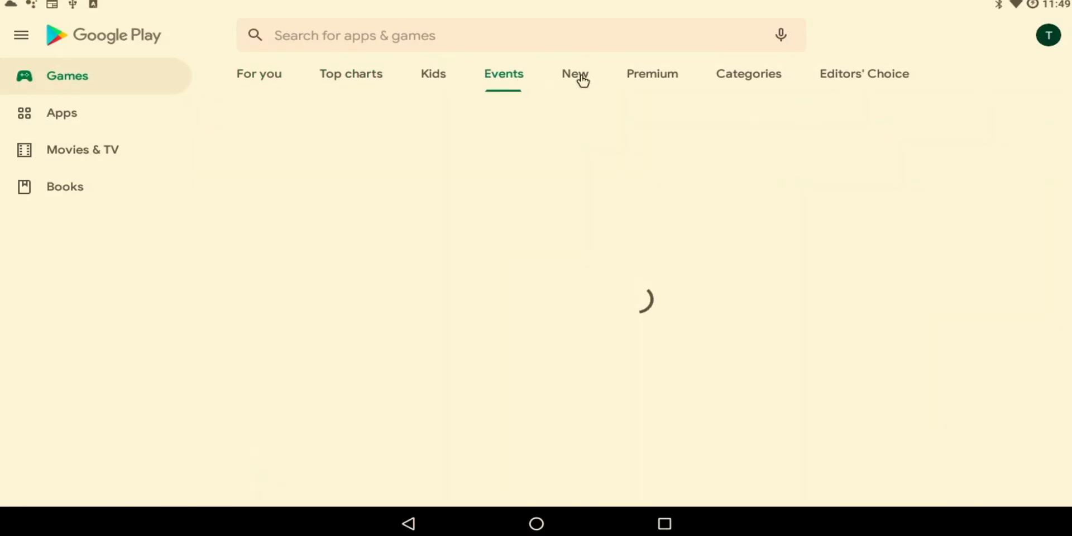
{"action": "left_click", "coordinate": [651, 74]}
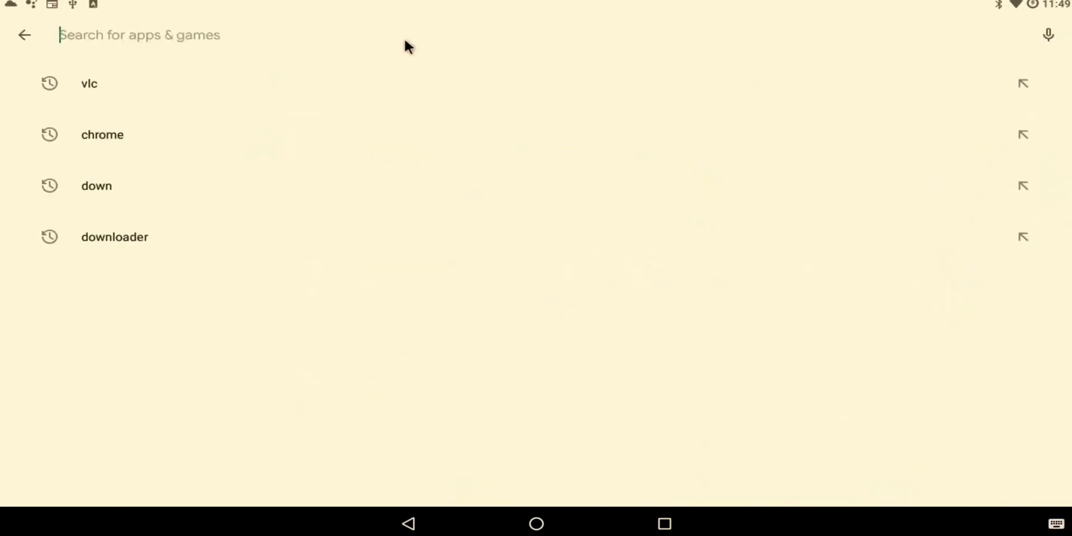
{"action": "type", "text": "cho"}
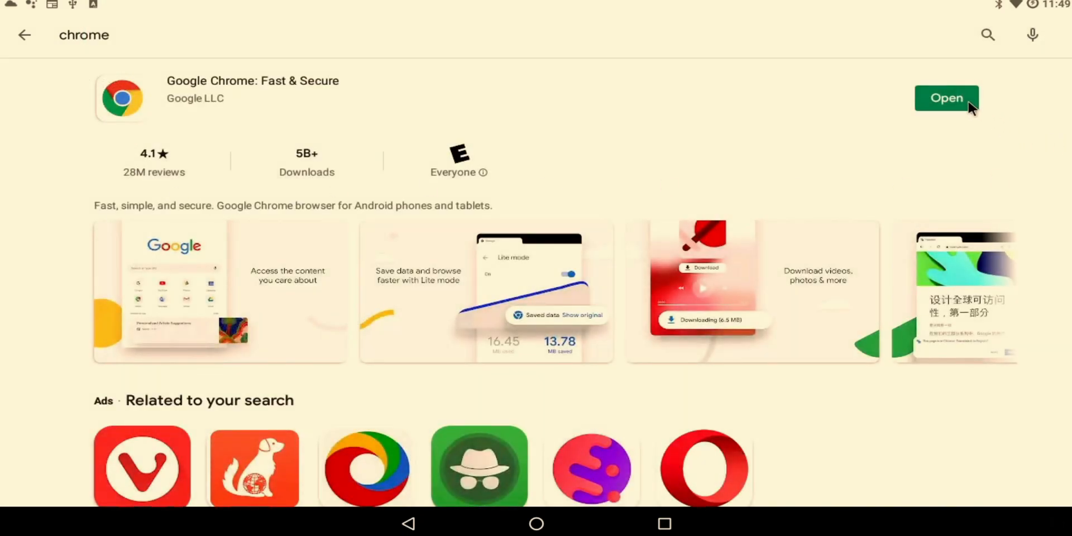
{"action": "left_click", "coordinate": [946, 98]}
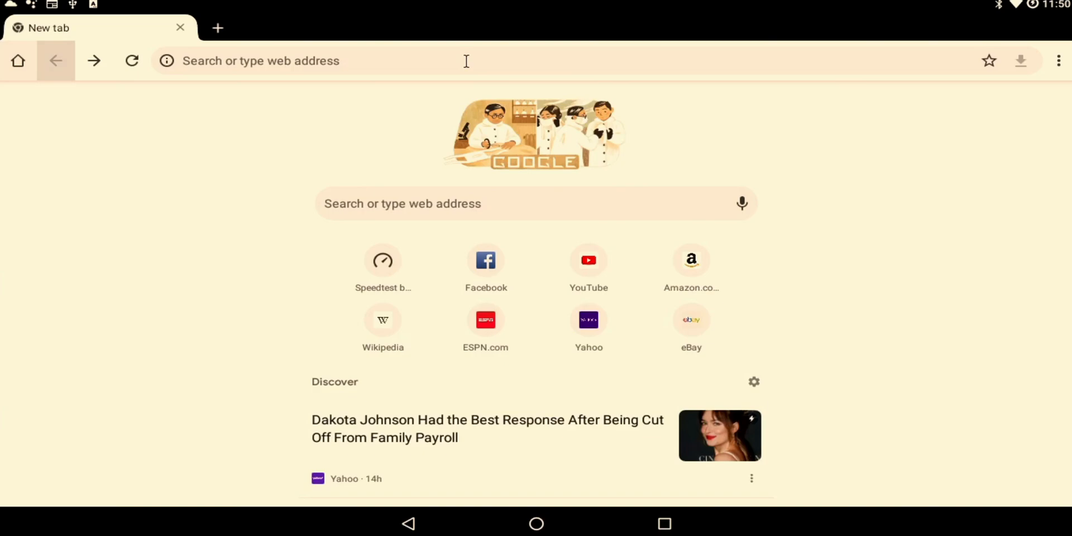
Scroll down through the Discover news feed on Chrome's new tab page
{"action": "scroll", "scroll_direction": "down", "scroll_amount": 3}
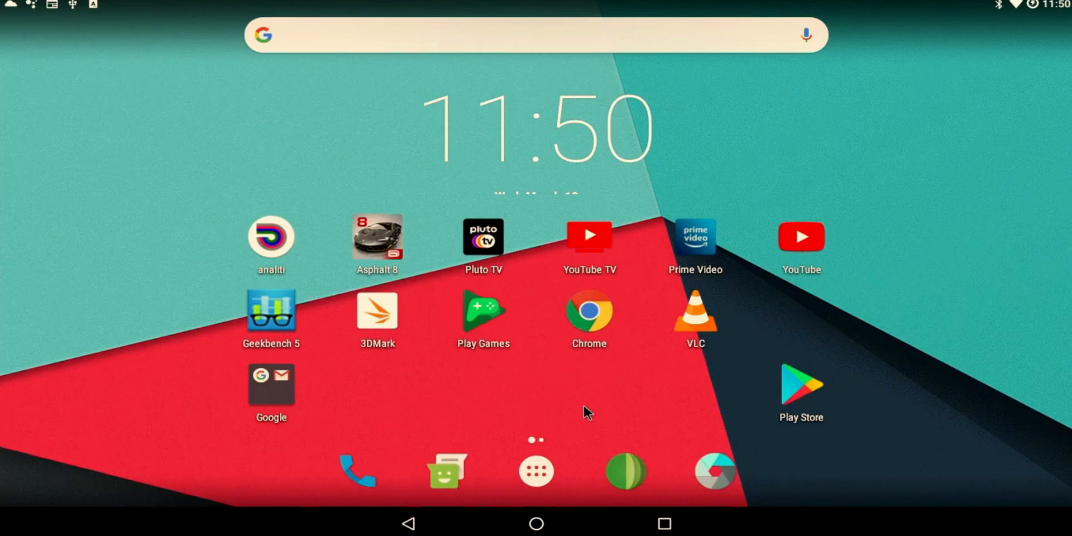
{"action": "left_click", "coordinate": [536, 470]}
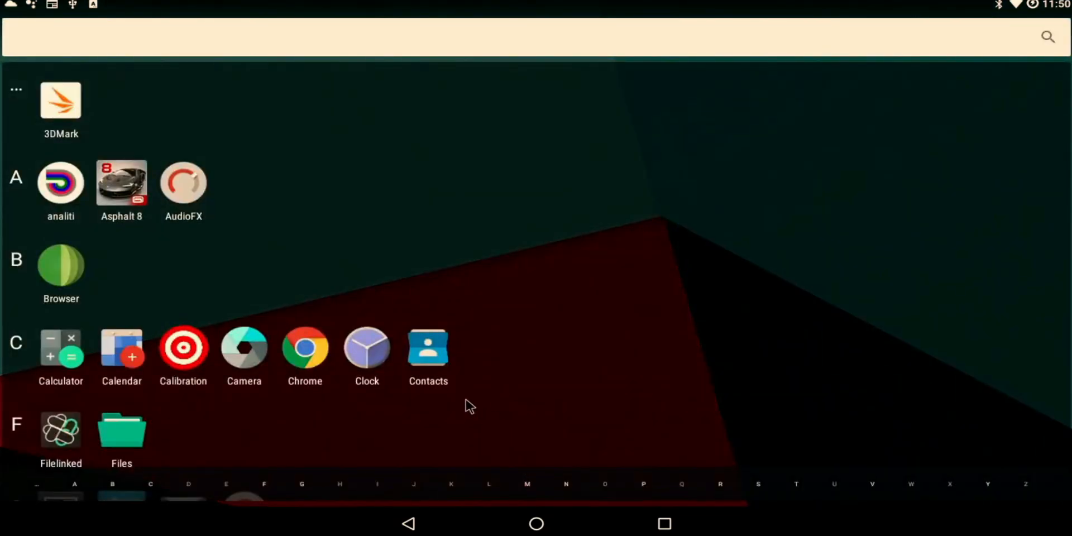
{"action": "scroll", "scroll_direction": "down", "scroll_amount": 3}
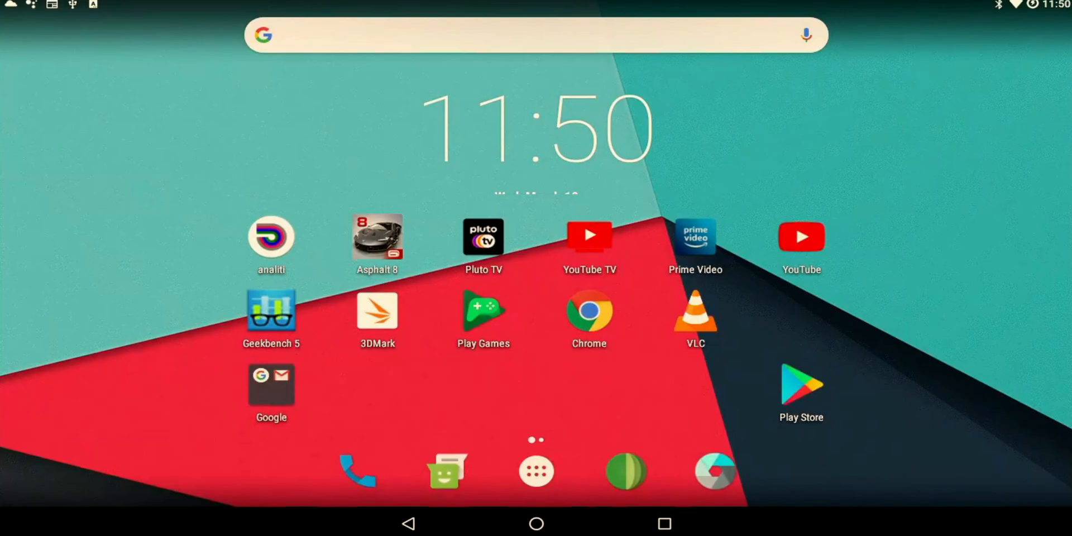
{"action": "mouse_move", "coordinate": [64, 268]}
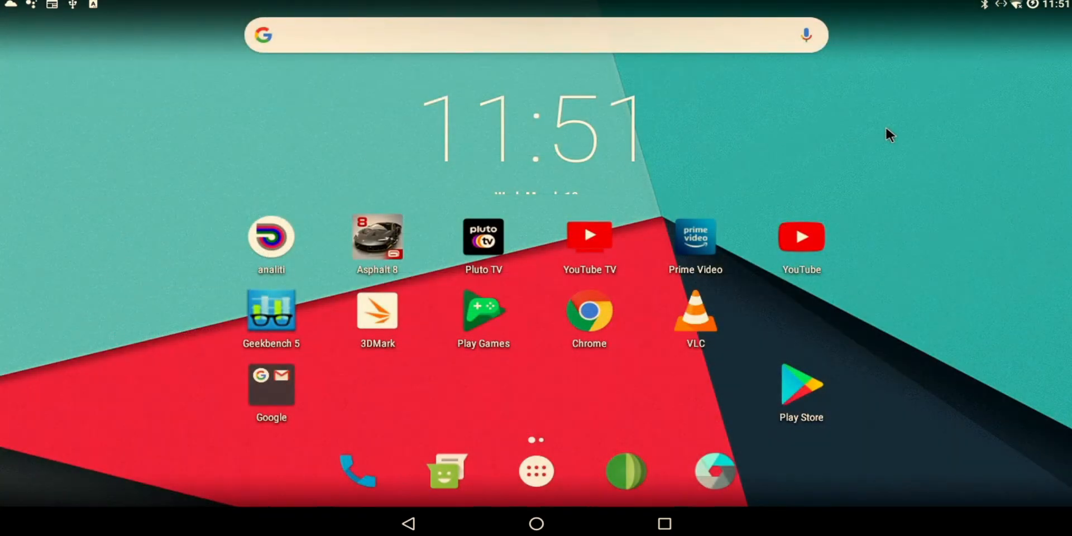
{"action": "mouse_move", "coordinate": [589, 243]}
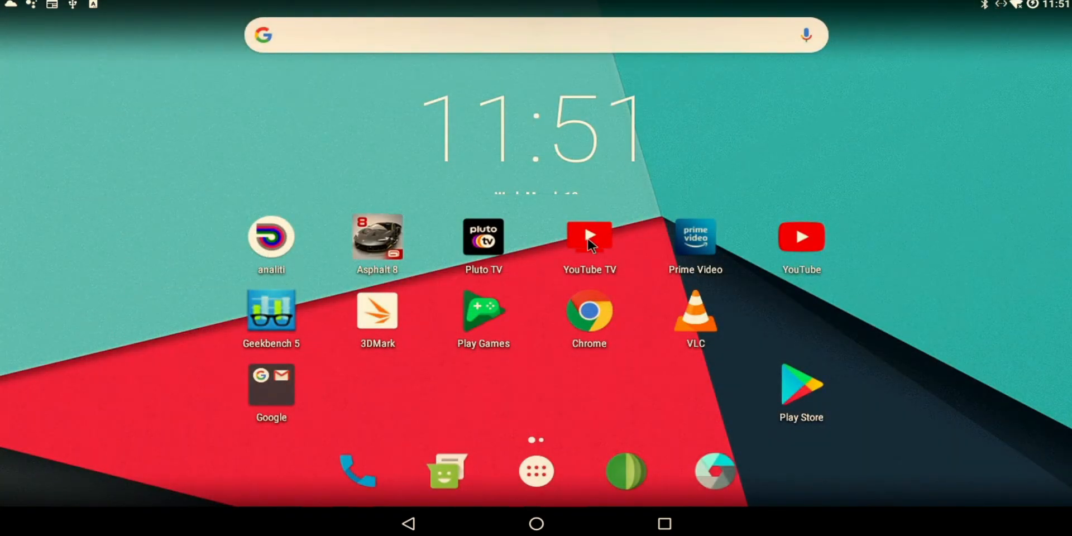
{"action": "mouse_move", "coordinate": [937, 17]}
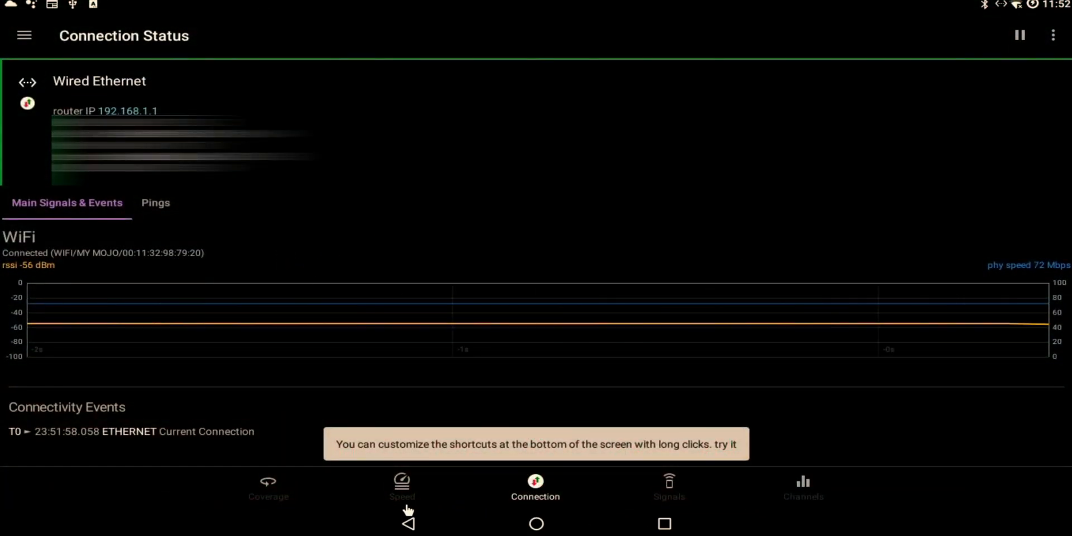
Launch analiti to view Connection Status with wired Ethernet and the WiFi signal graph
{"action": "left_click", "coordinate": [402, 485]}
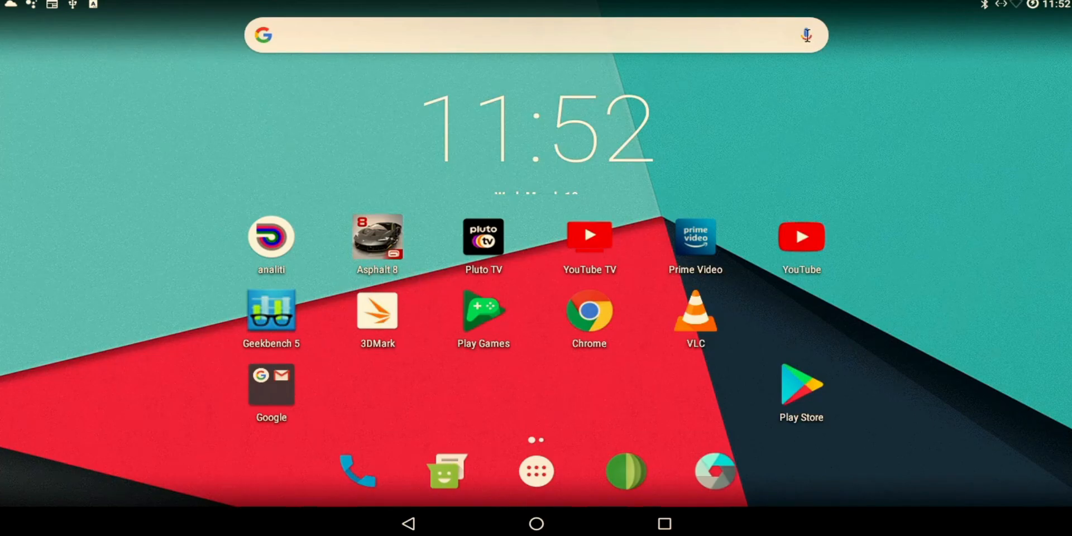
Search Google for Sudan's temperature (79°F, sunny in Khartoum), then start a voice query
{"action": "left_click", "coordinate": [806, 36]}
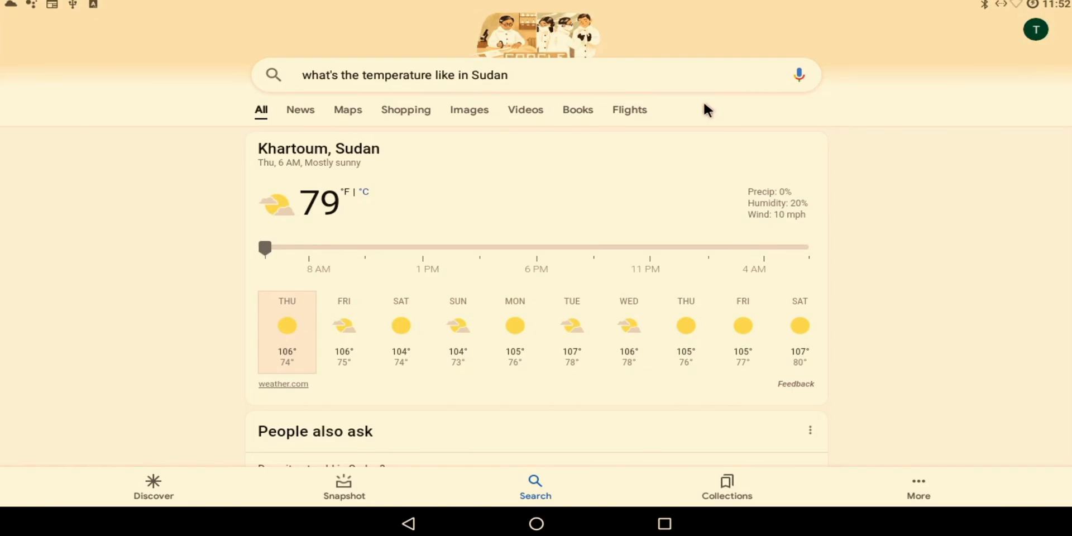
{"action": "mouse_move", "coordinate": [800, 75]}
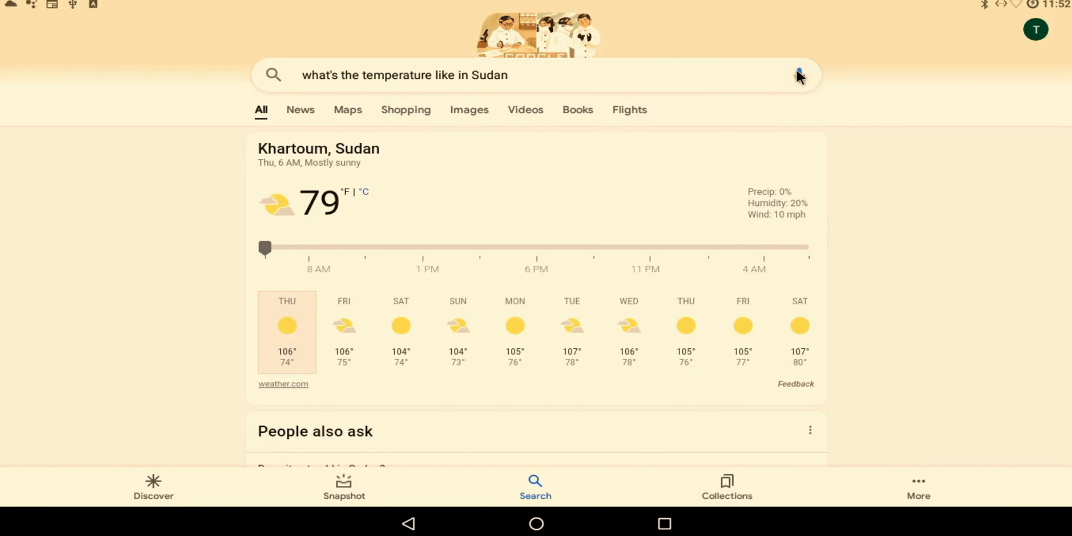
{"action": "left_click", "coordinate": [798, 74]}
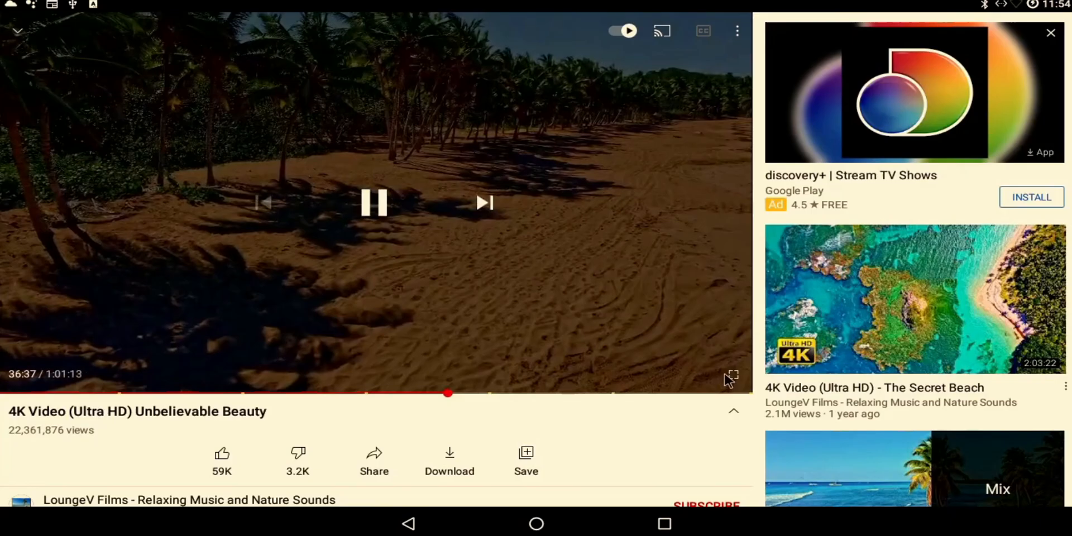
Play the 4K beach video full screen and open its extra options menu
{"action": "left_click", "coordinate": [737, 30]}
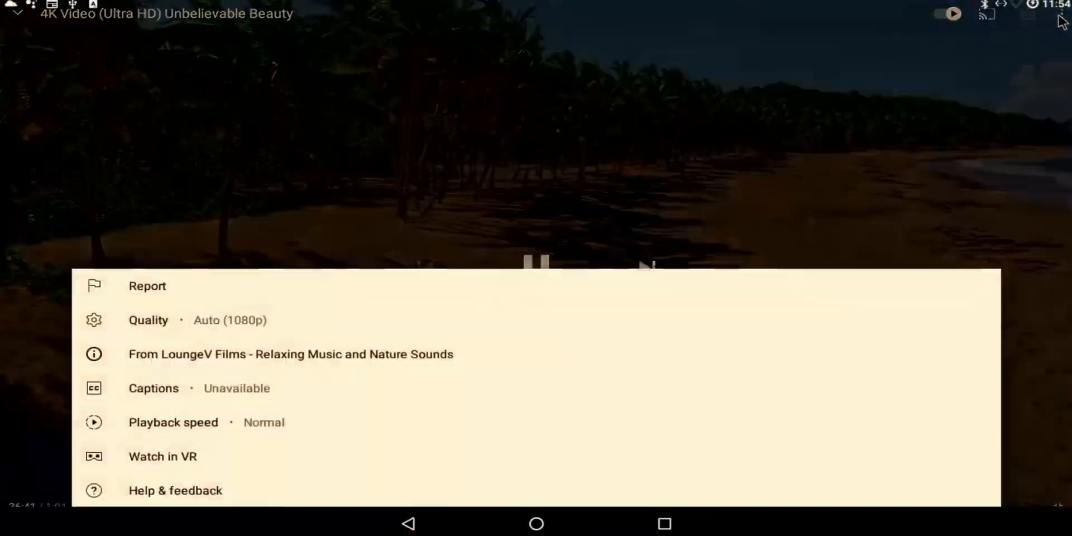
{"action": "left_click", "coordinate": [148, 320]}
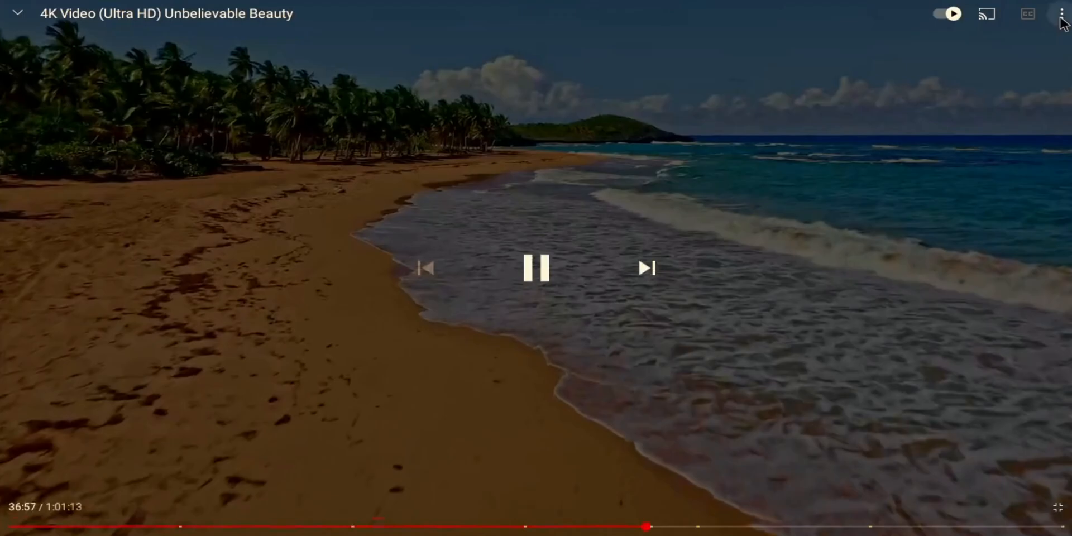
{"action": "left_click", "coordinate": [1060, 13]}
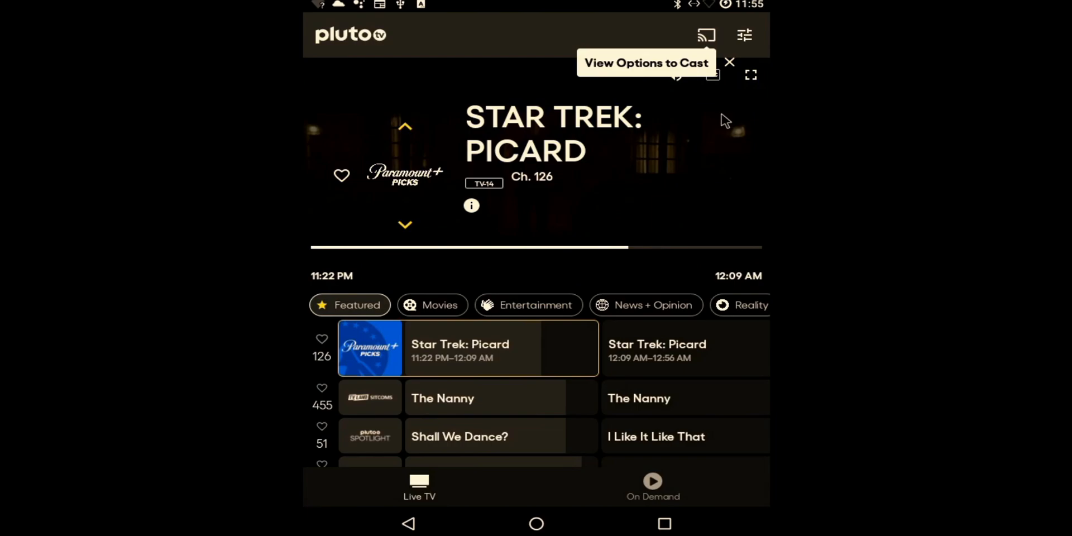
{"action": "mouse_move", "coordinate": [658, 134]}
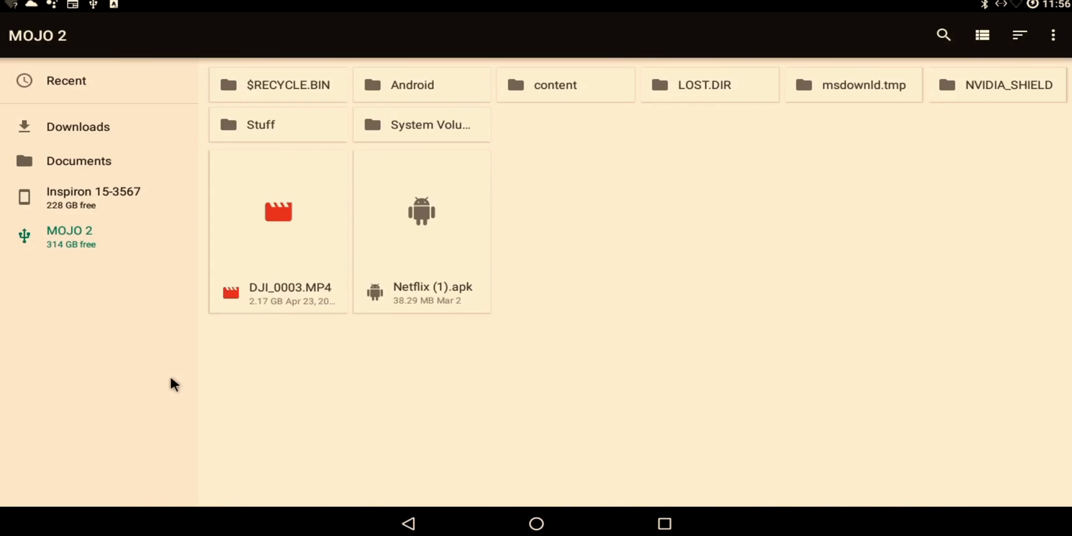
{"action": "mouse_move", "coordinate": [591, 91]}
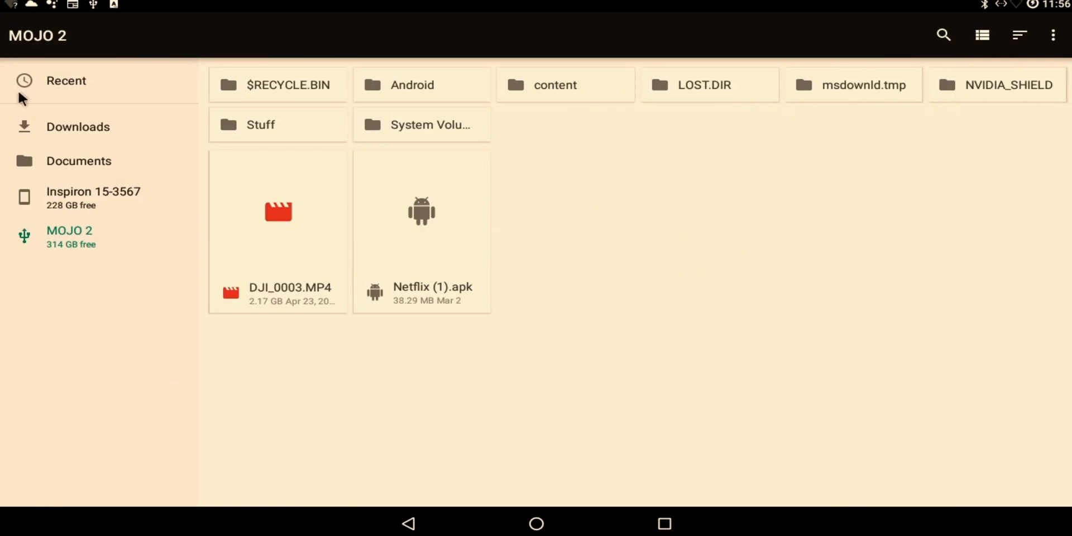
{"action": "mouse_move", "coordinate": [277, 265]}
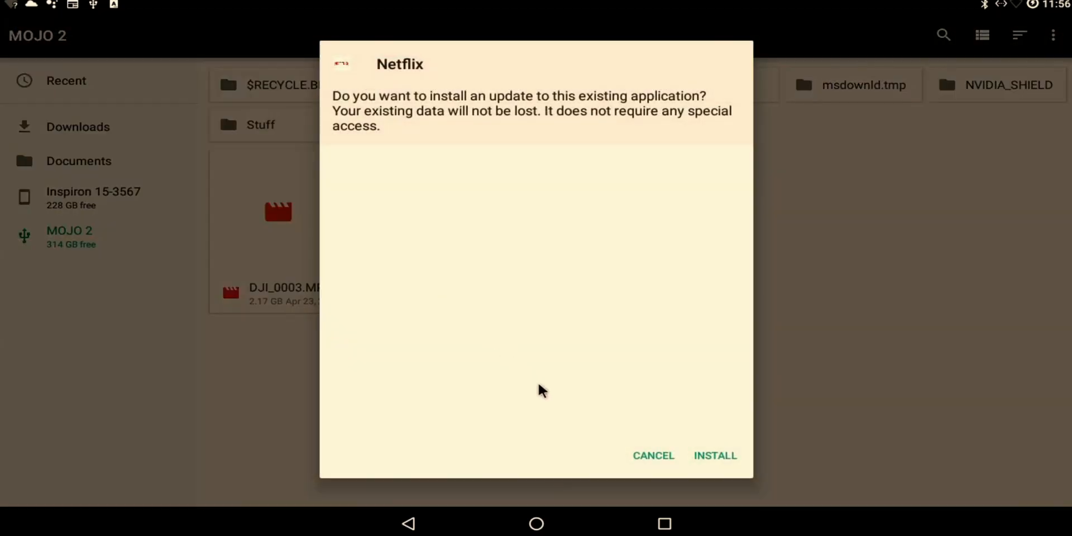
Install the Netflix update APK from MOJO 2 and launch Netflix, which shows a network error
{"action": "left_click", "coordinate": [716, 455]}
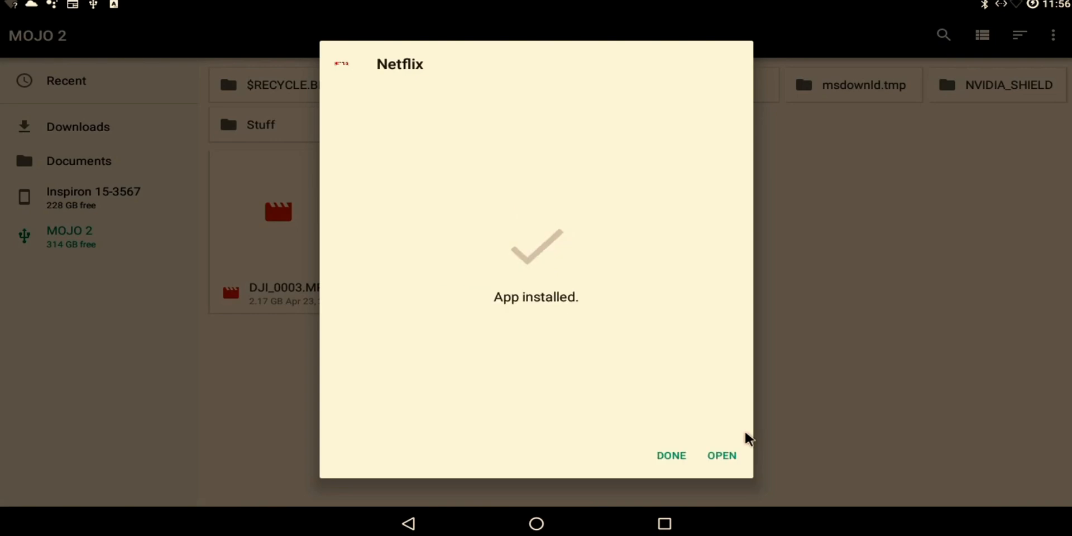
{"action": "left_click", "coordinate": [722, 455]}
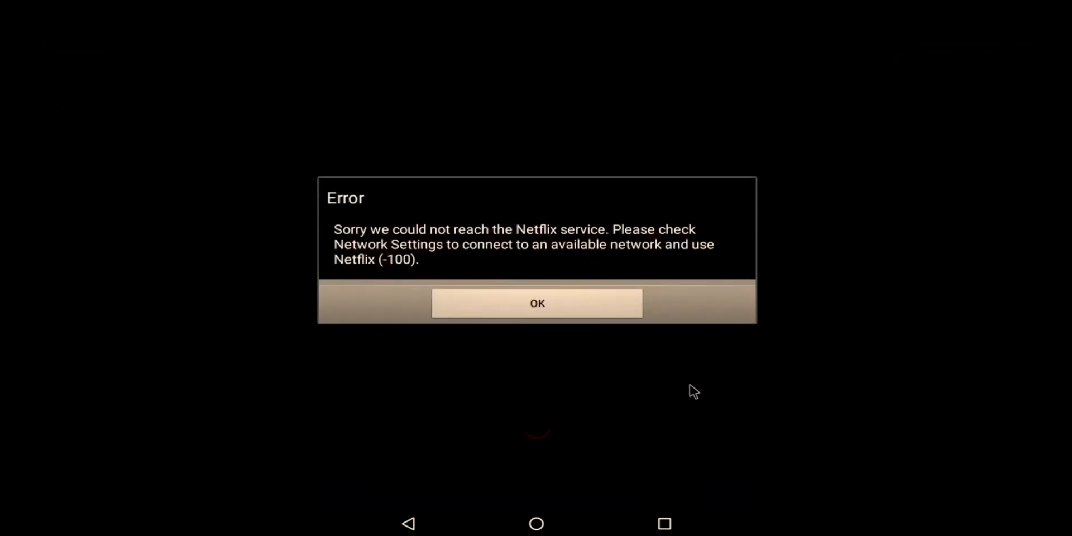
{"action": "left_click", "coordinate": [537, 303]}
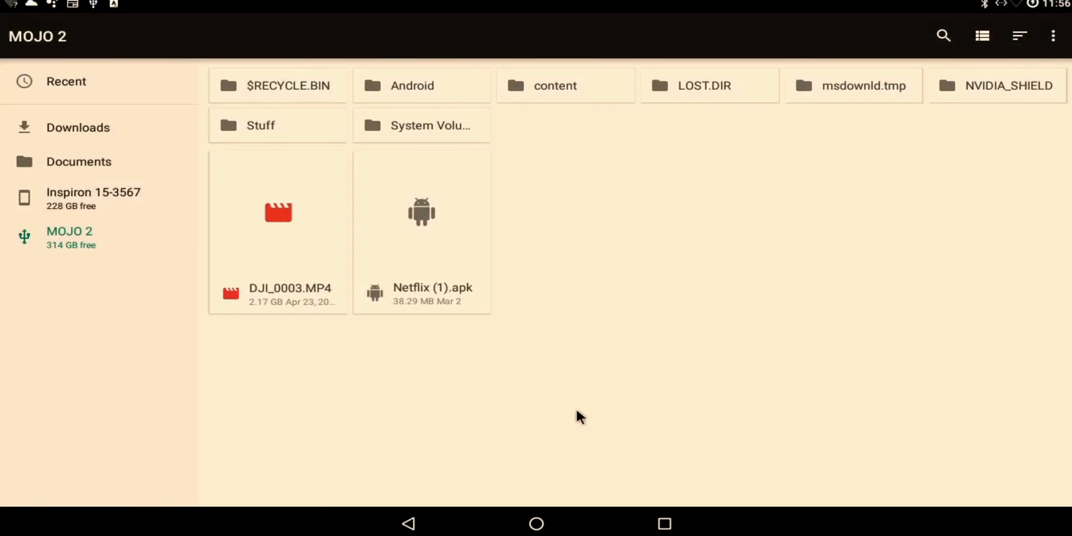
{"action": "mouse_move", "coordinate": [688, 393]}
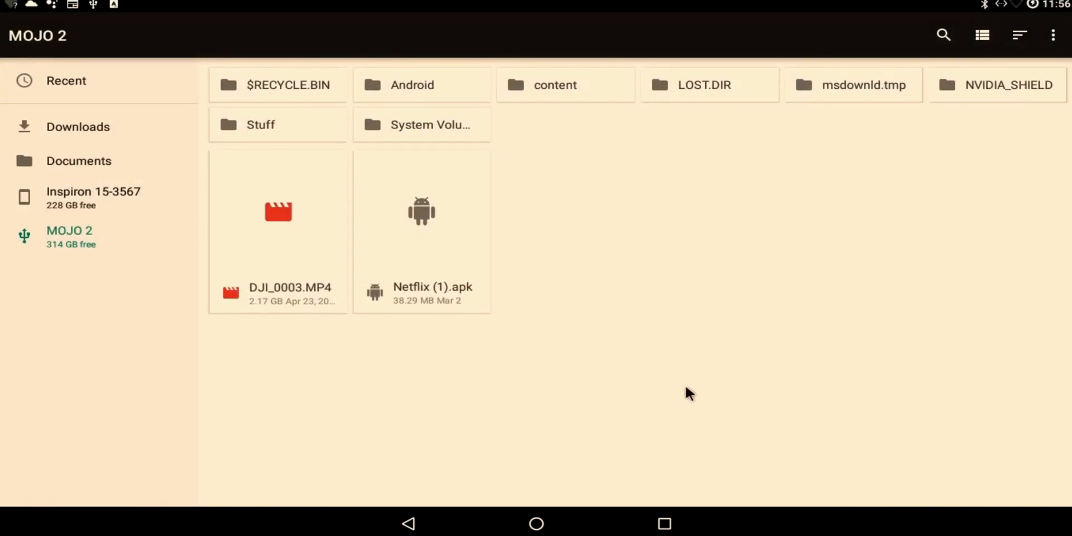
{"action": "mouse_move", "coordinate": [557, 497]}
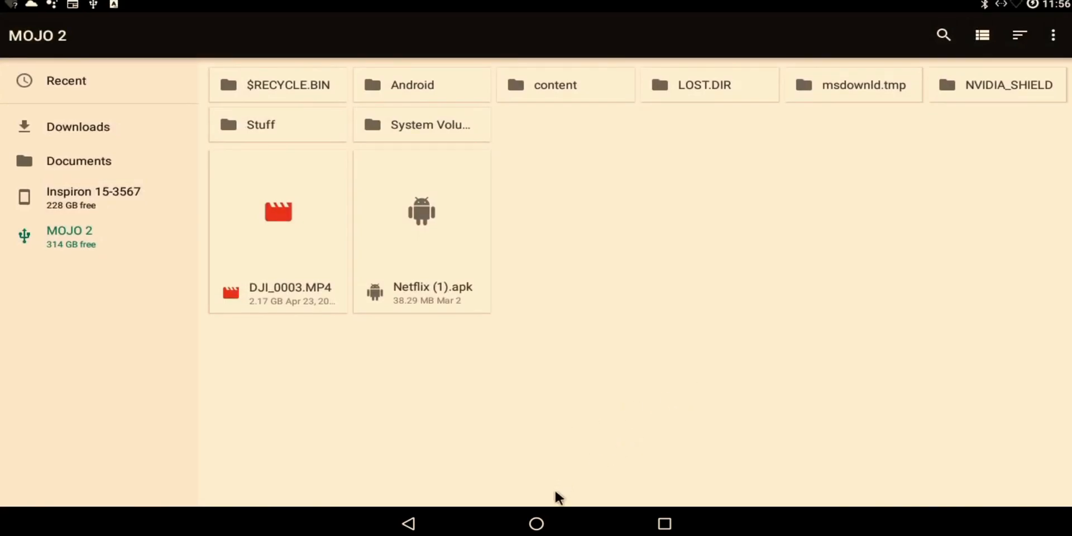
{"action": "mouse_move", "coordinate": [539, 524]}
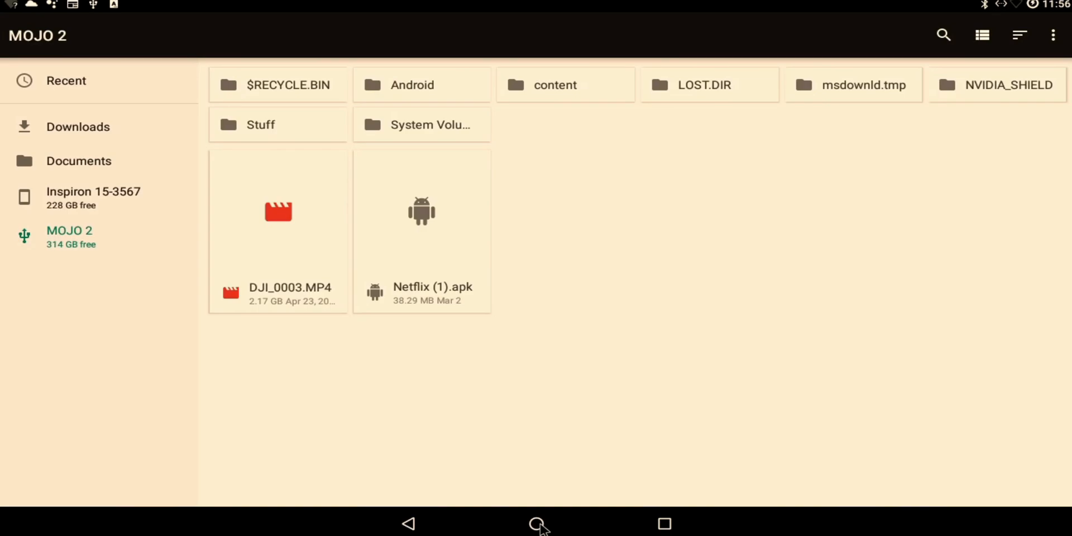
Leave the file browser and load netflix.com in Chrome
{"action": "left_click", "coordinate": [536, 523]}
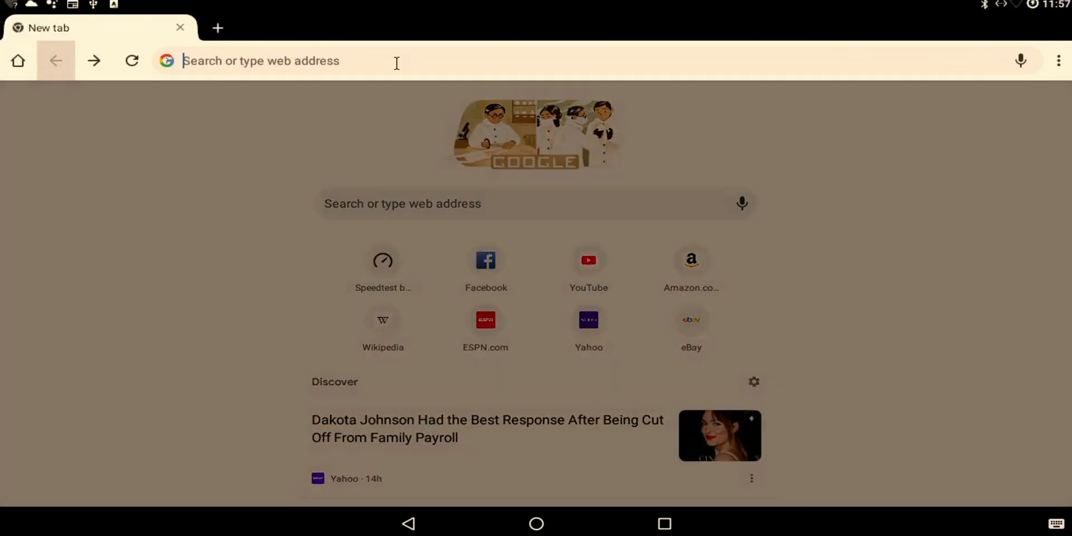
{"action": "type", "text": "netflix.com"}
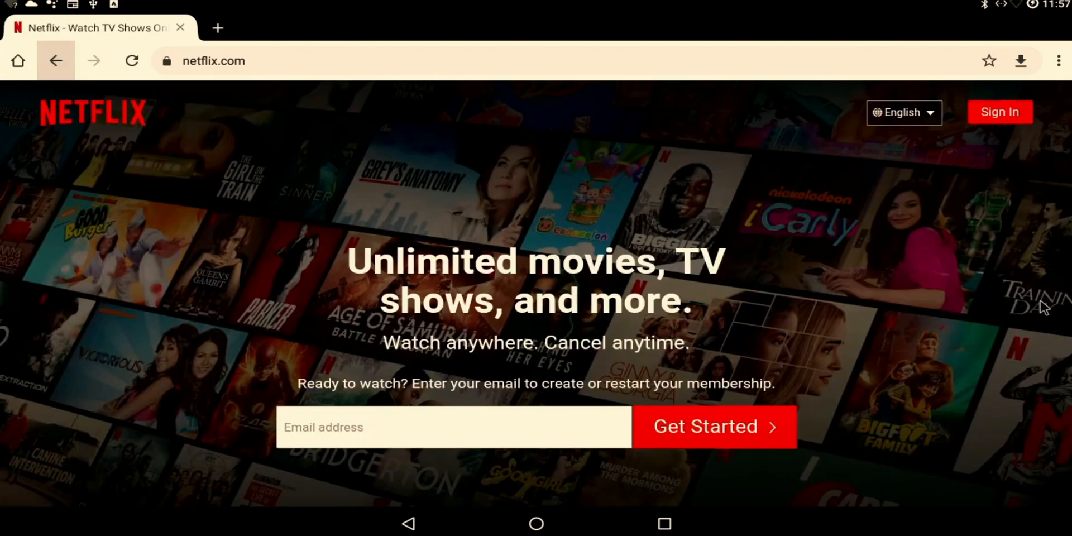
{"action": "left_click", "coordinate": [1056, 61]}
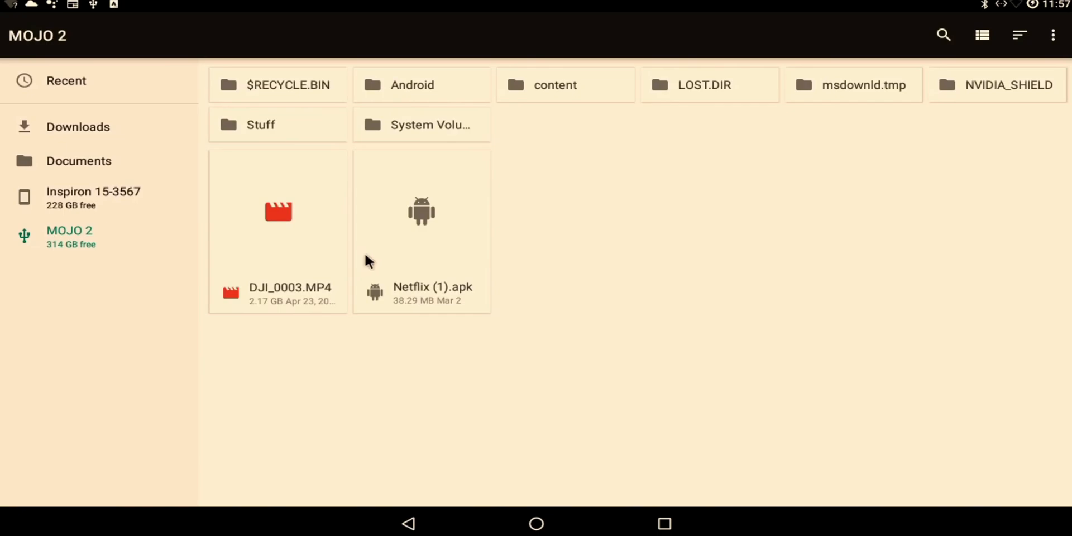
{"action": "mouse_move", "coordinate": [280, 347]}
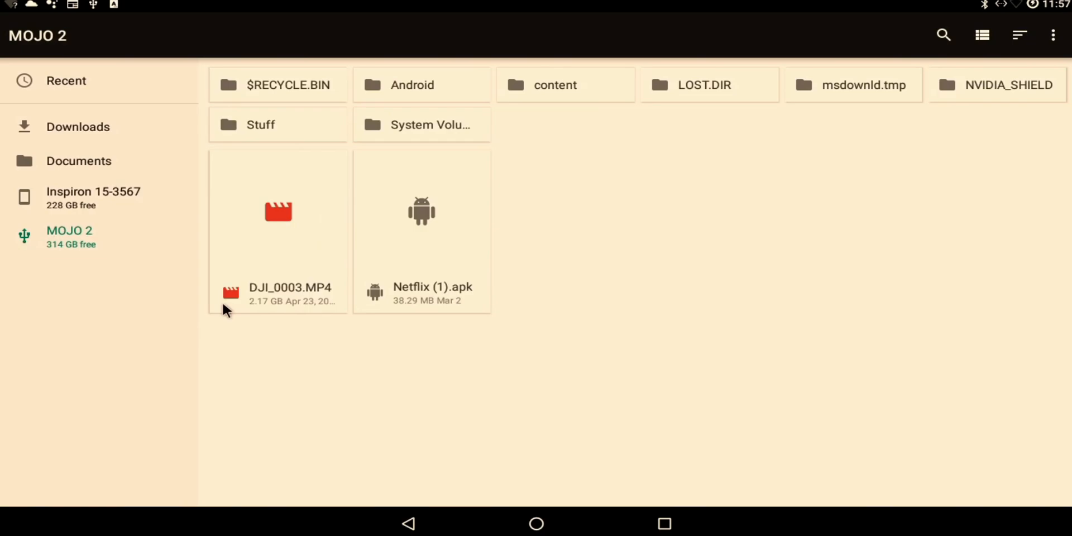
Open the drone video DJI_0003.MP4 from the USB drive in VLC just once
{"action": "left_click", "coordinate": [278, 212]}
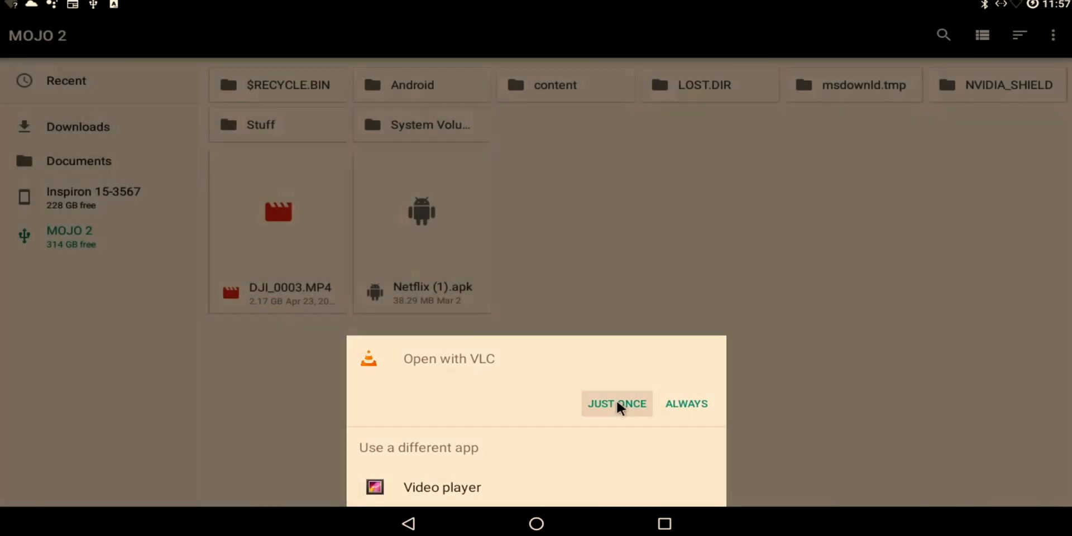
{"action": "left_click", "coordinate": [616, 403]}
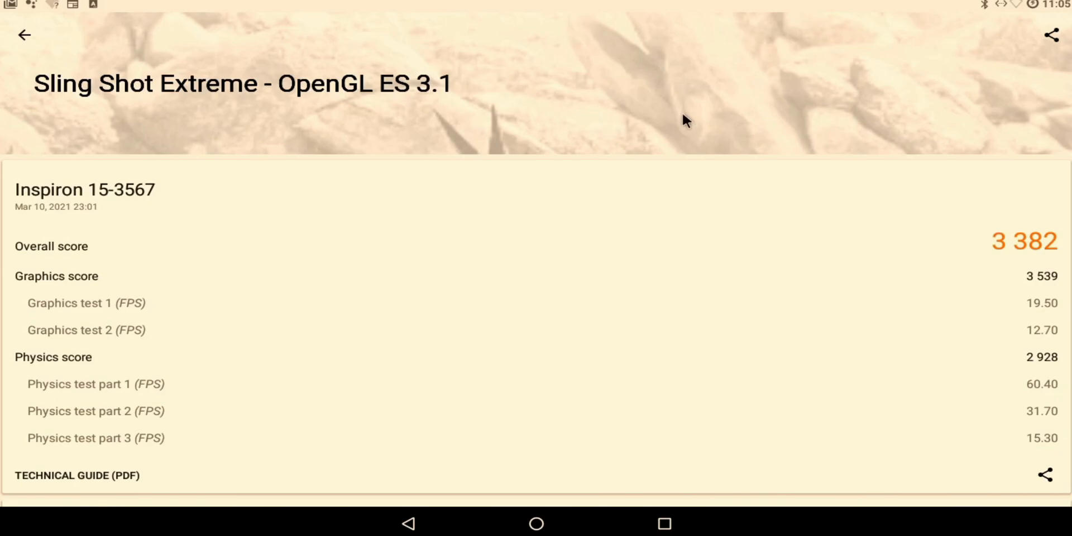
{"action": "mouse_move", "coordinate": [680, 128]}
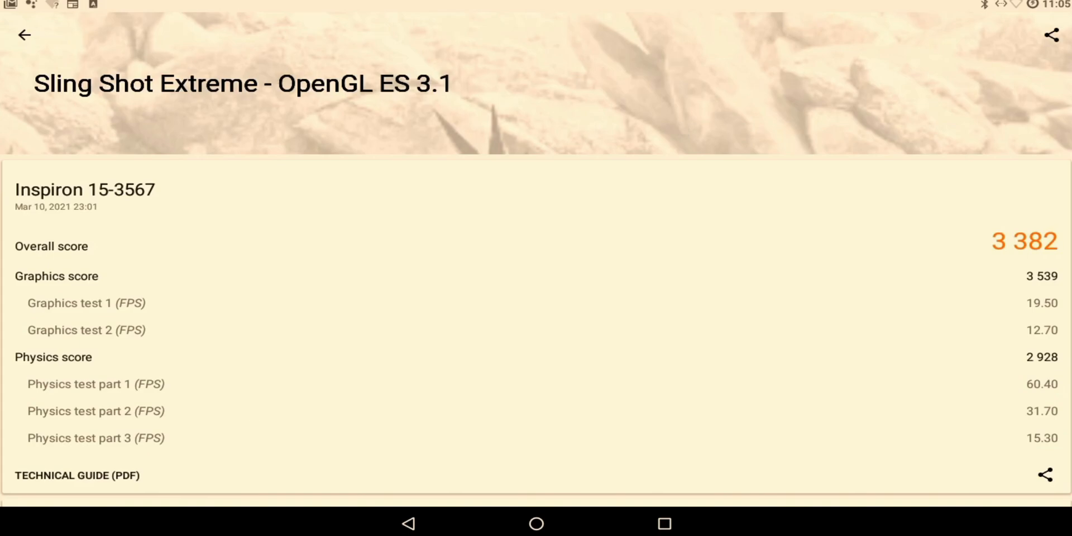
{"action": "mouse_move", "coordinate": [250, 371]}
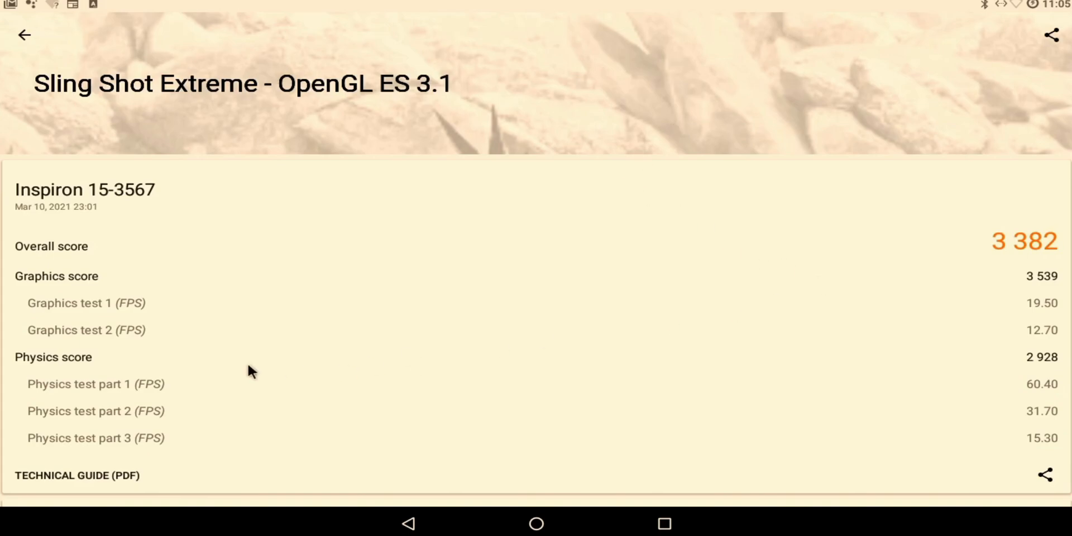
{"action": "mouse_move", "coordinate": [1018, 287]}
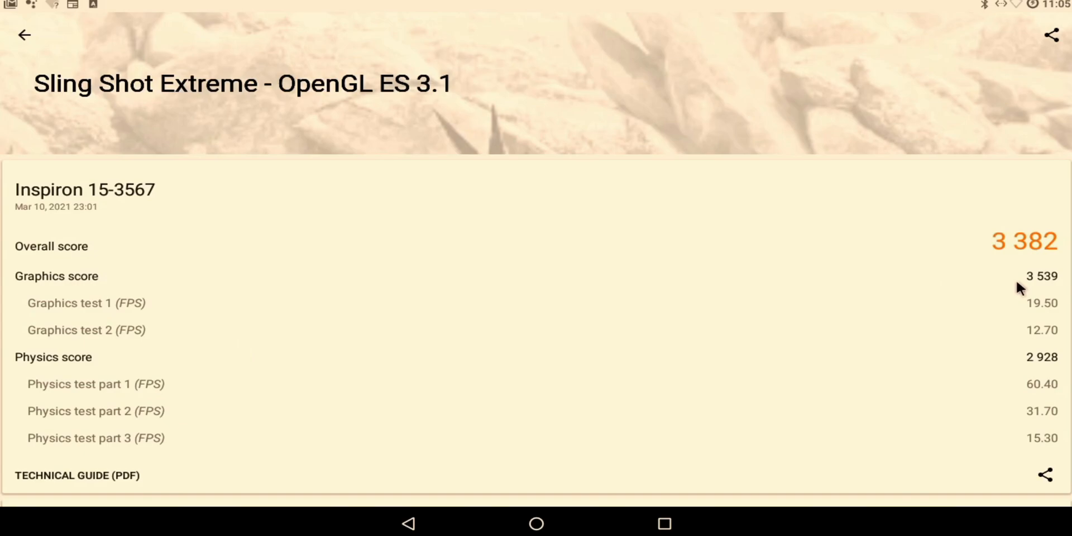
{"action": "mouse_move", "coordinate": [455, 304]}
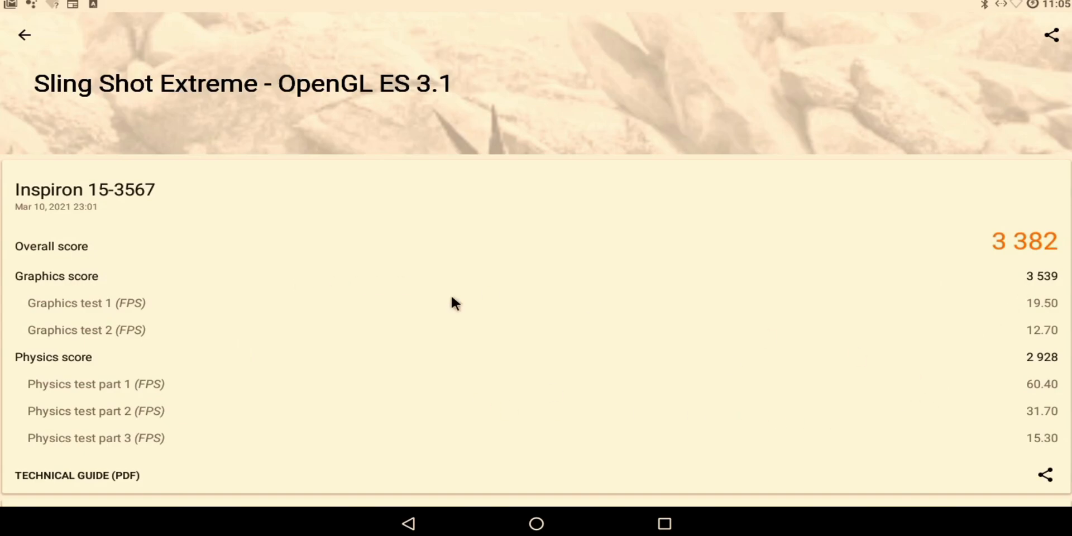
{"action": "mouse_move", "coordinate": [917, 390]}
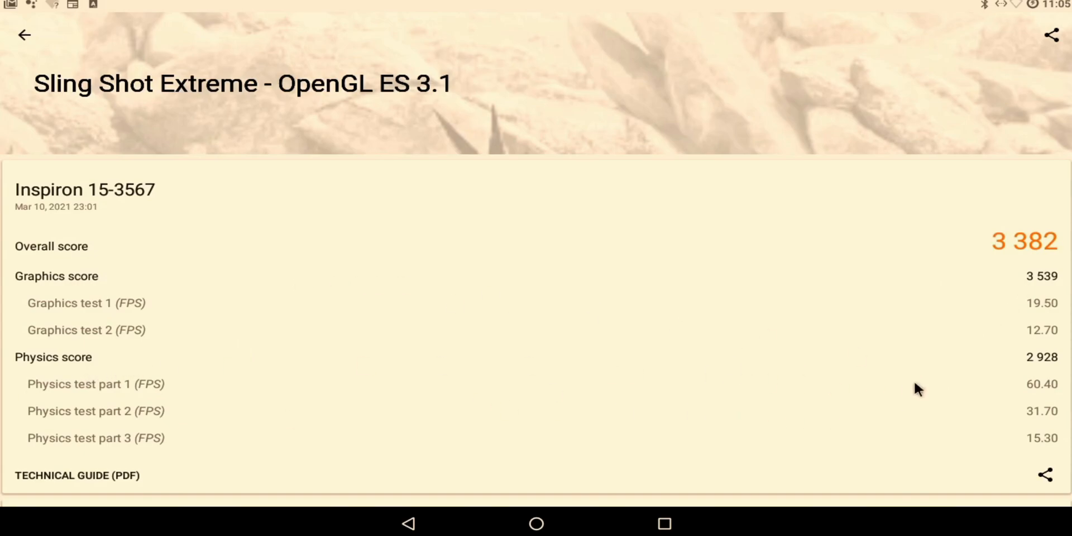
Scroll the Sling Shot Extreme results to the chart showing 69% better than all devices
{"action": "scroll", "scroll_direction": "down", "scroll_amount": 3}
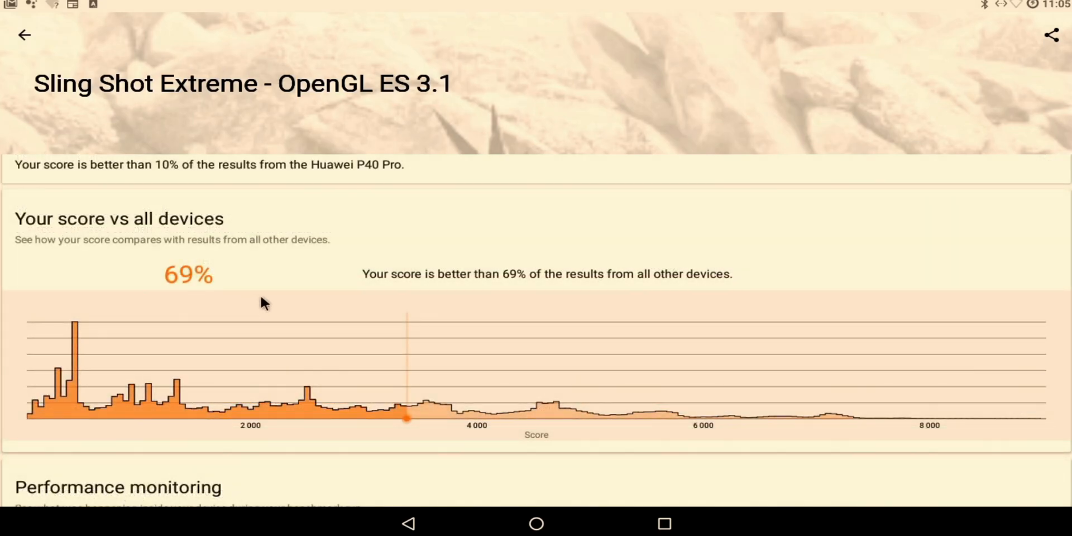
{"action": "mouse_move", "coordinate": [420, 322]}
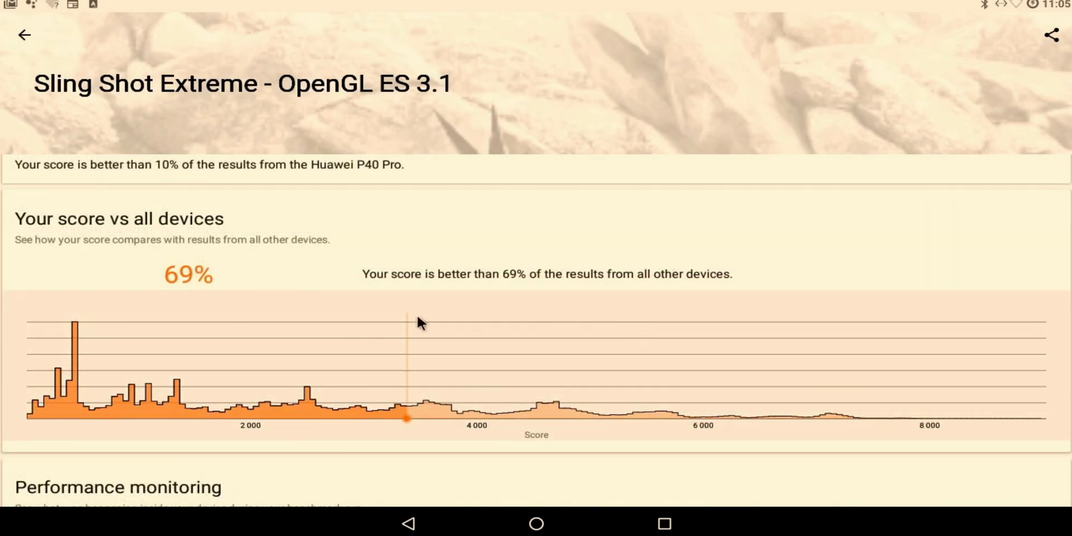
{"action": "mouse_move", "coordinate": [112, 444]}
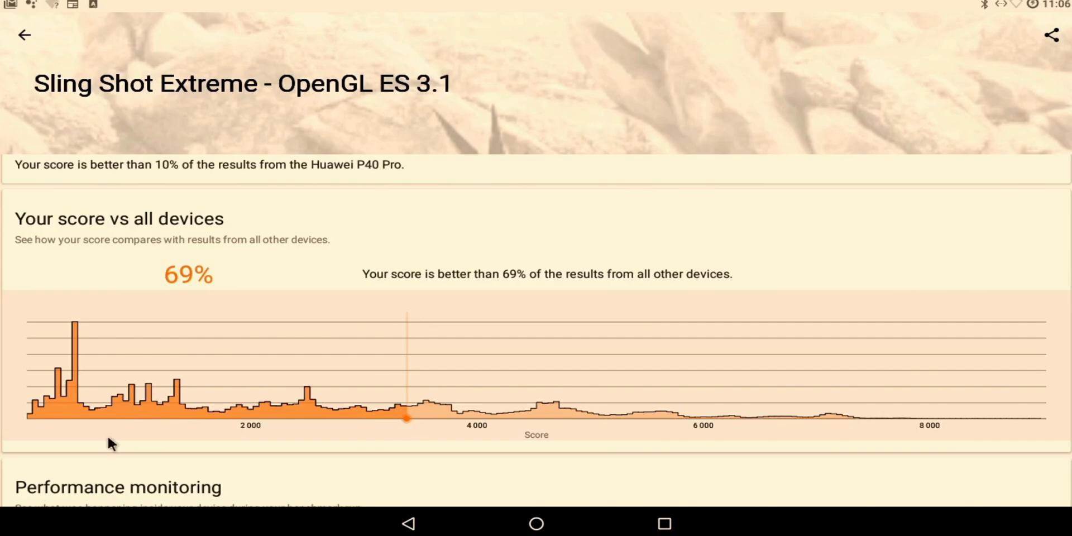
{"action": "mouse_move", "coordinate": [115, 445]}
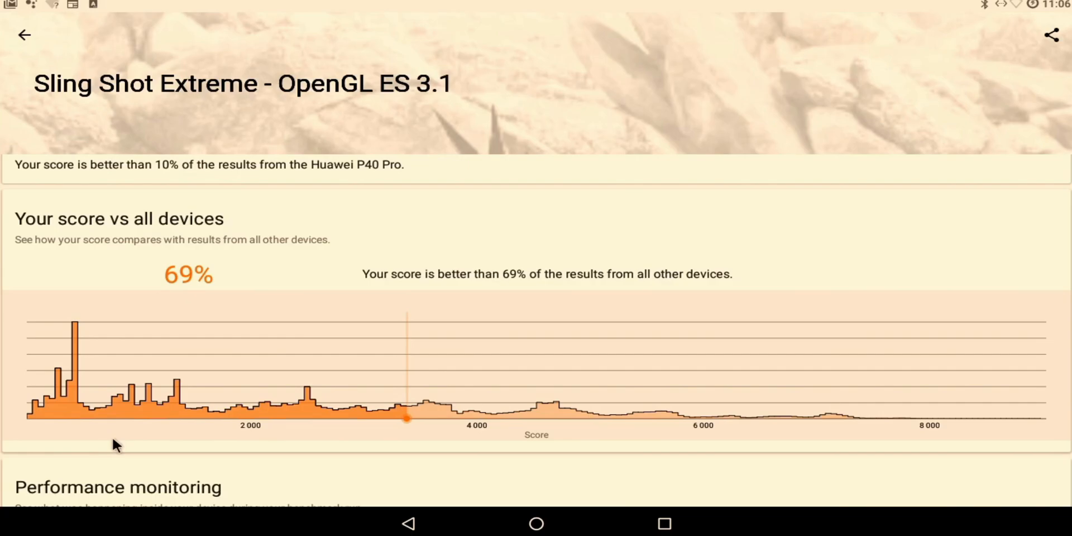
{"action": "scroll", "scroll_direction": "down", "scroll_amount": 3}
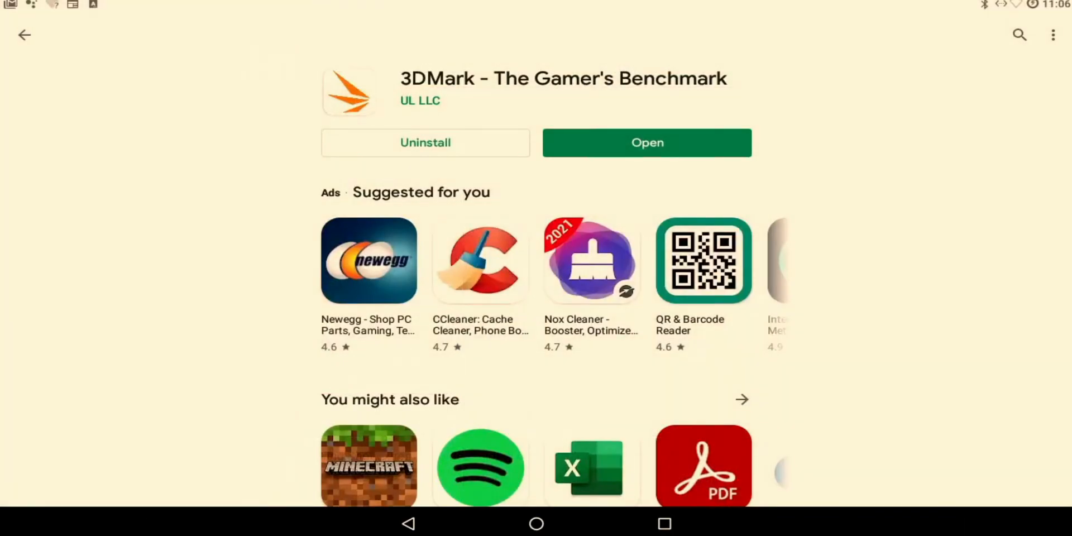
Launch the red-car snowy mountain racing game from the 3DMark Play Store page
{"action": "left_click", "coordinate": [645, 142]}
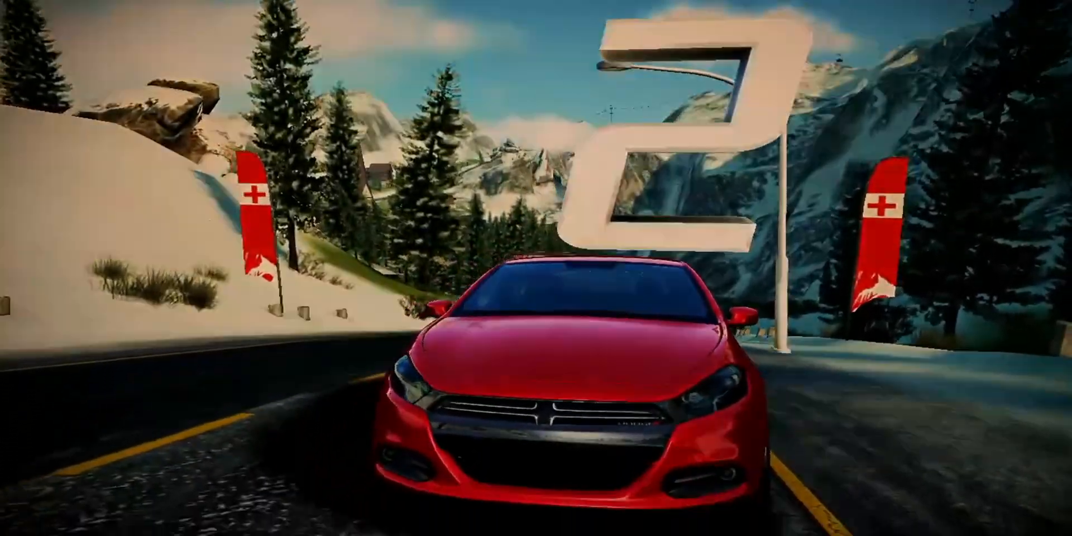